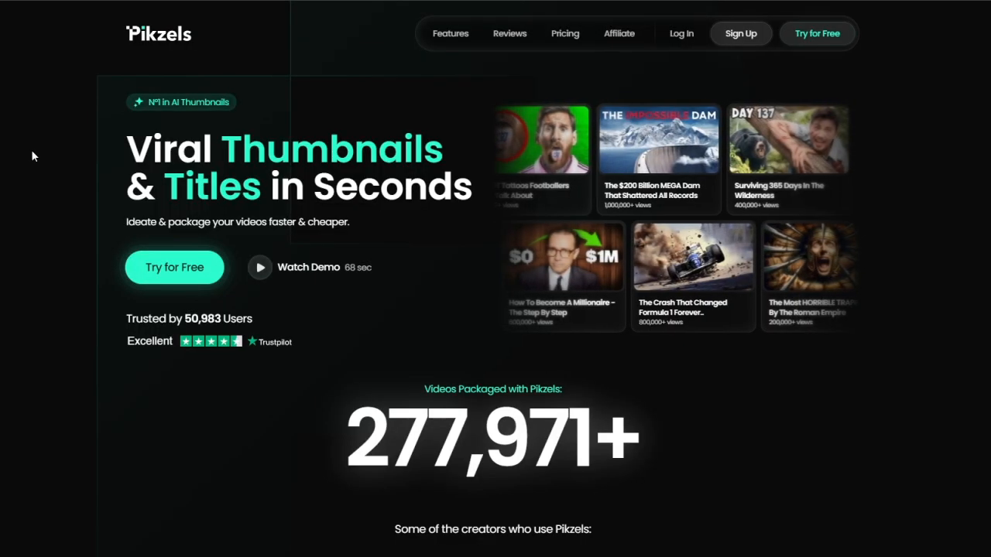
- Scroll down the landing page to the Essential, Premium and Ultimate pricing plans
{"action": "scroll", "scroll_direction": "down", "scroll_amount": 3}
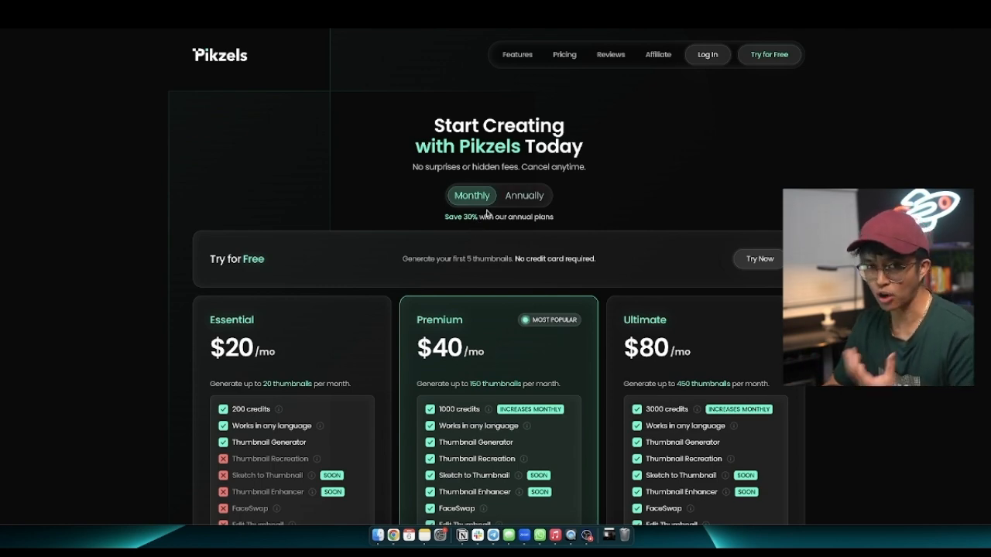
{"action": "scroll", "scroll_direction": "down", "scroll_amount": 3}
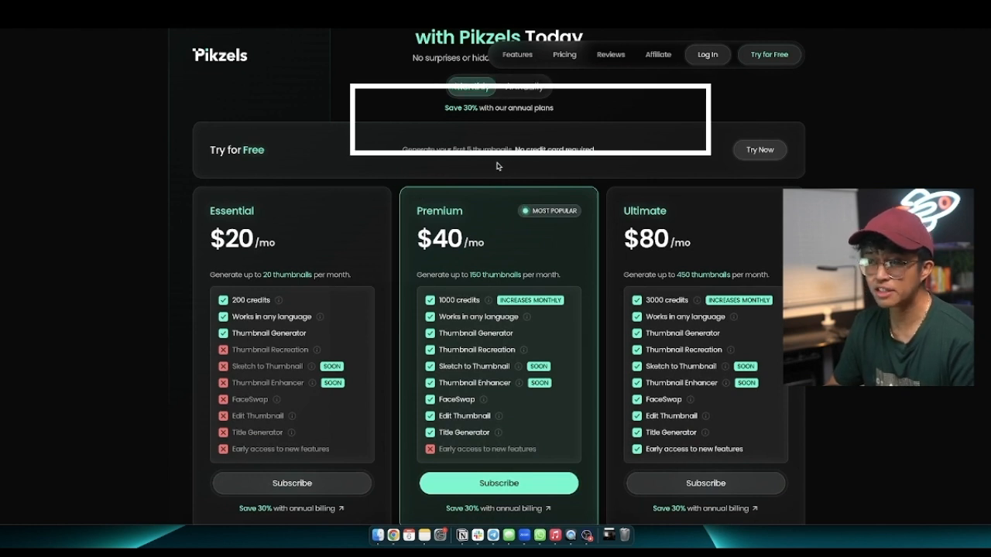
{"action": "mouse_move", "coordinate": [599, 165]}
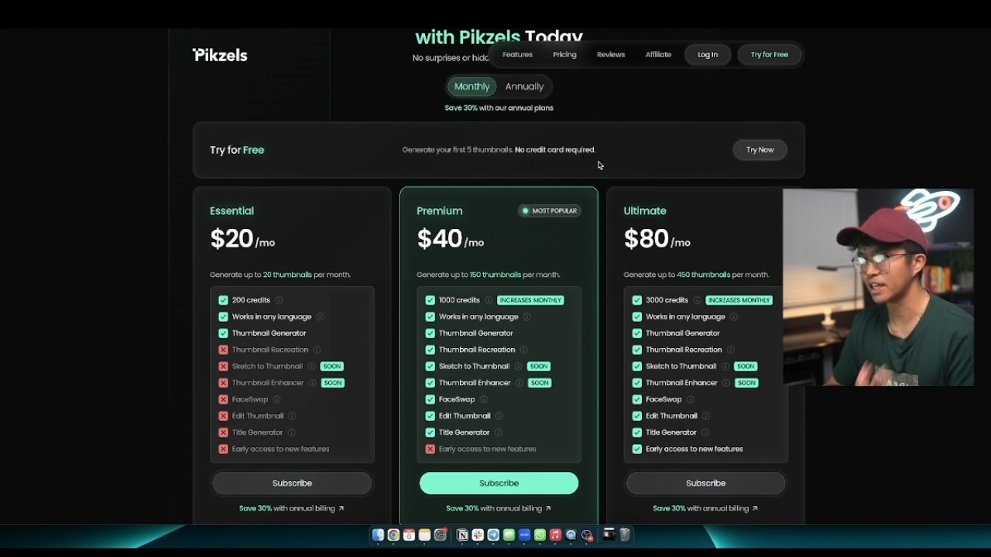
{"action": "mouse_move", "coordinate": [413, 244]}
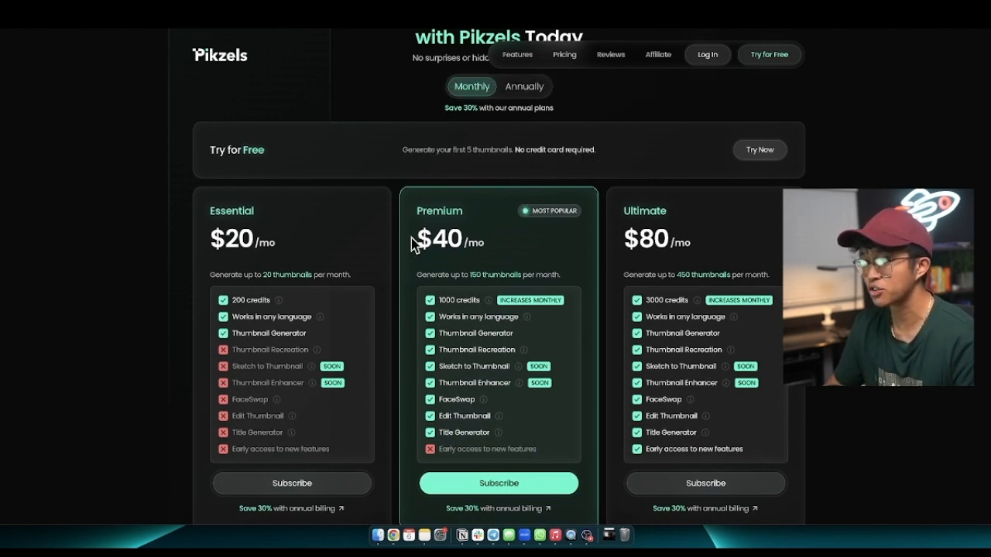
{"action": "scroll", "scroll_direction": "up", "scroll_amount": 3}
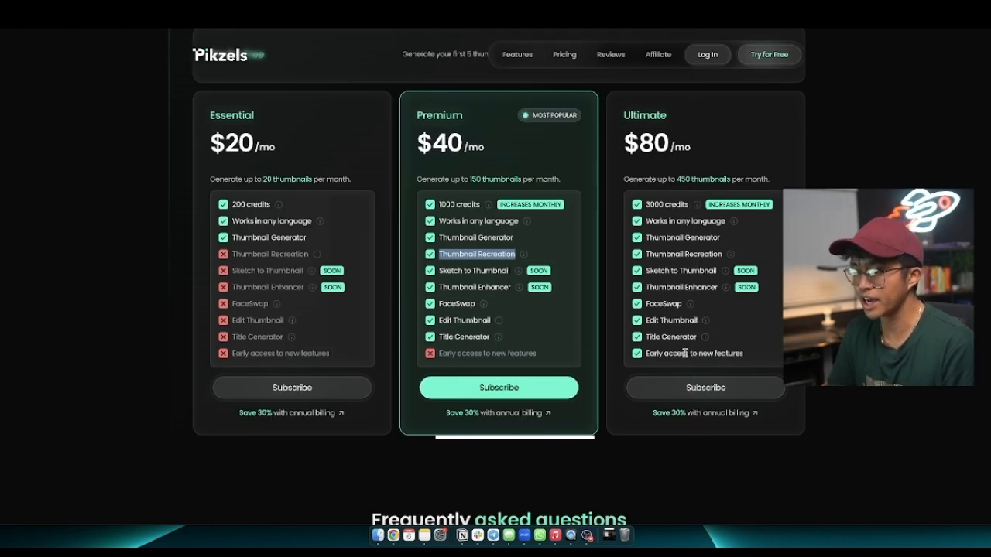
{"action": "mouse_move", "coordinate": [624, 303]}
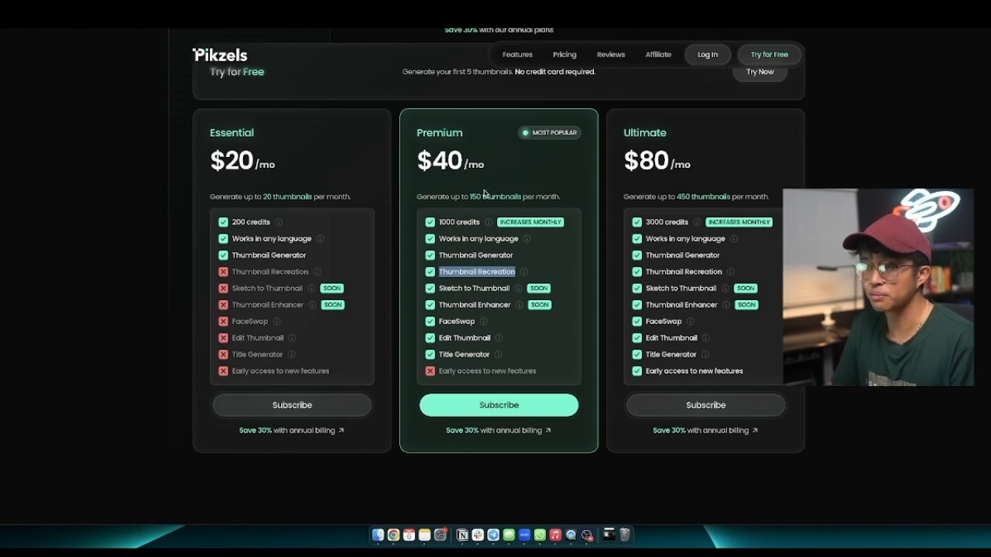
{"action": "scroll", "scroll_direction": "up", "scroll_amount": 3}
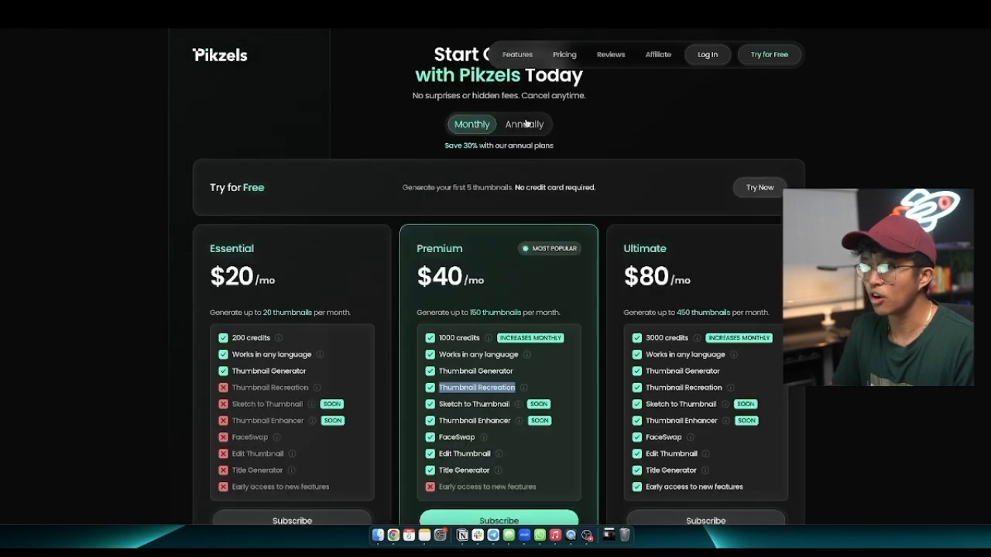
{"action": "left_click", "coordinate": [524, 124]}
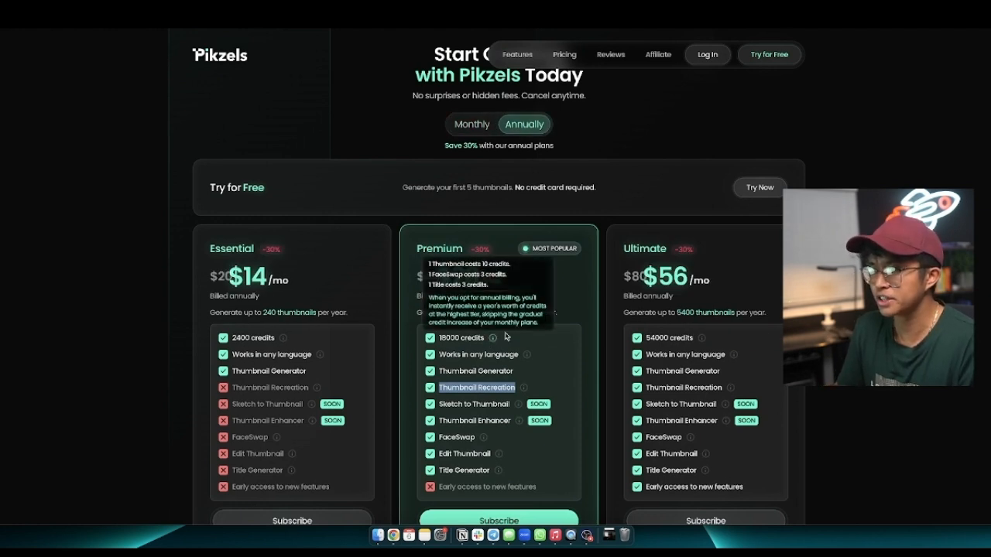
{"action": "left_click", "coordinate": [470, 123]}
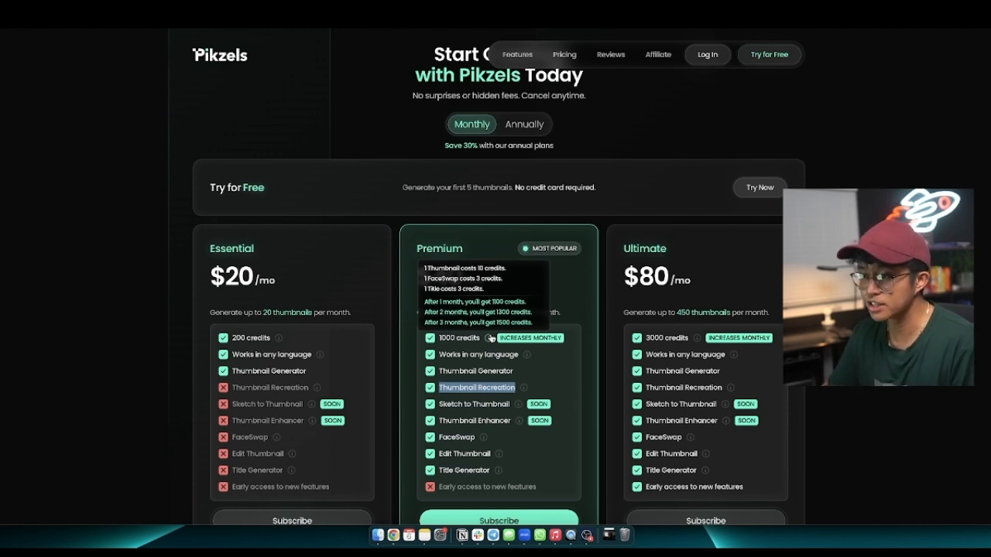
{"action": "mouse_move", "coordinate": [544, 258]}
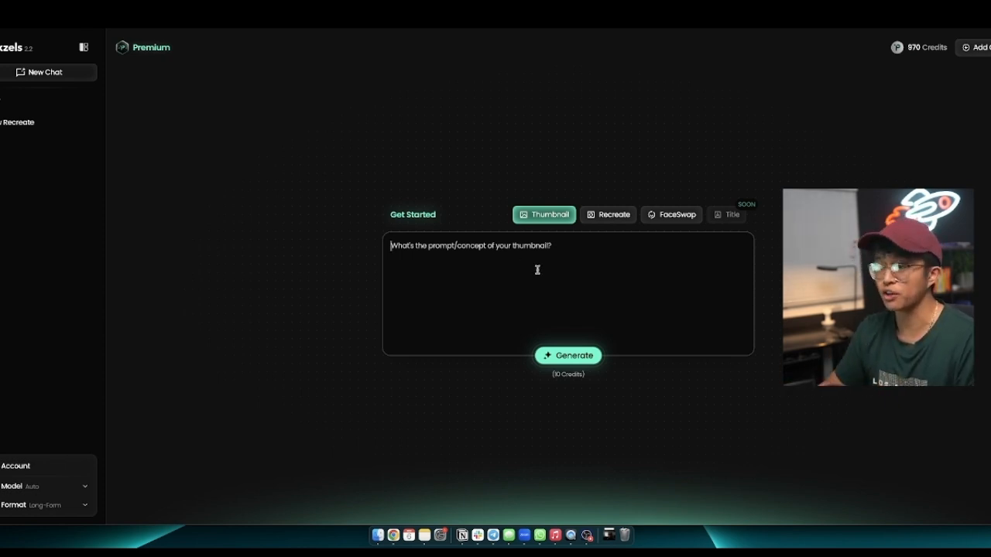
{"action": "mouse_move", "coordinate": [607, 215]}
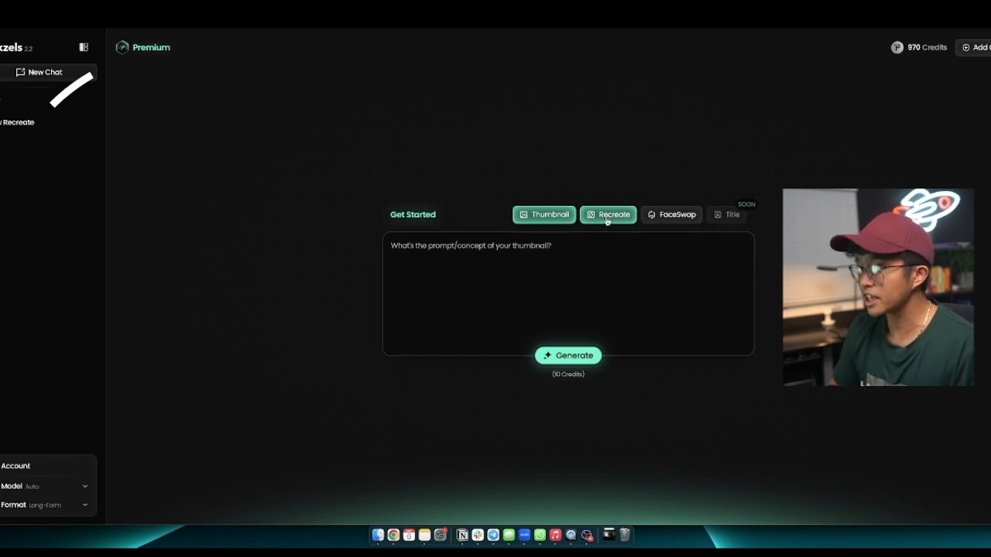
- Open the Recreate form and try Medium and High inspiration weights, ending back at Low
{"action": "left_click", "coordinate": [614, 215]}
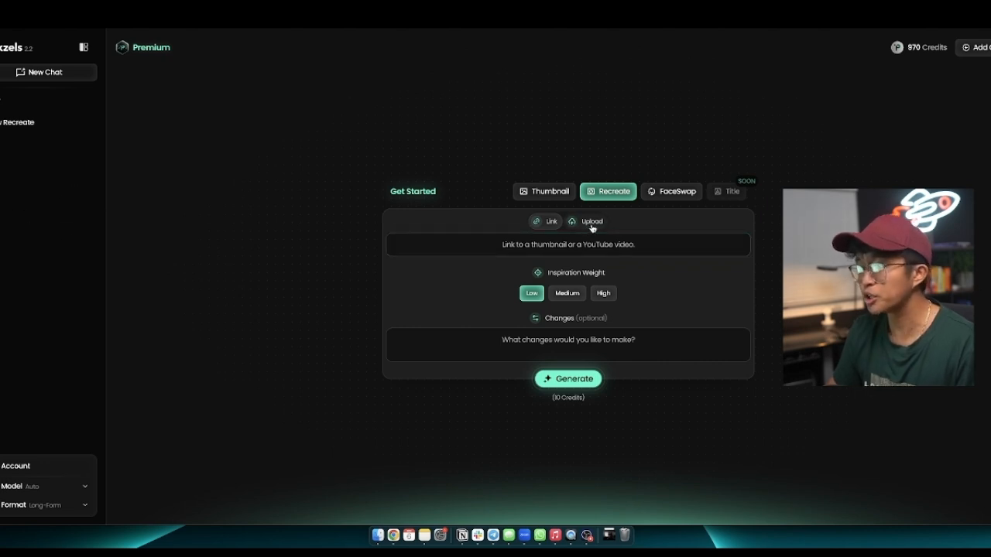
{"action": "mouse_move", "coordinate": [546, 279]}
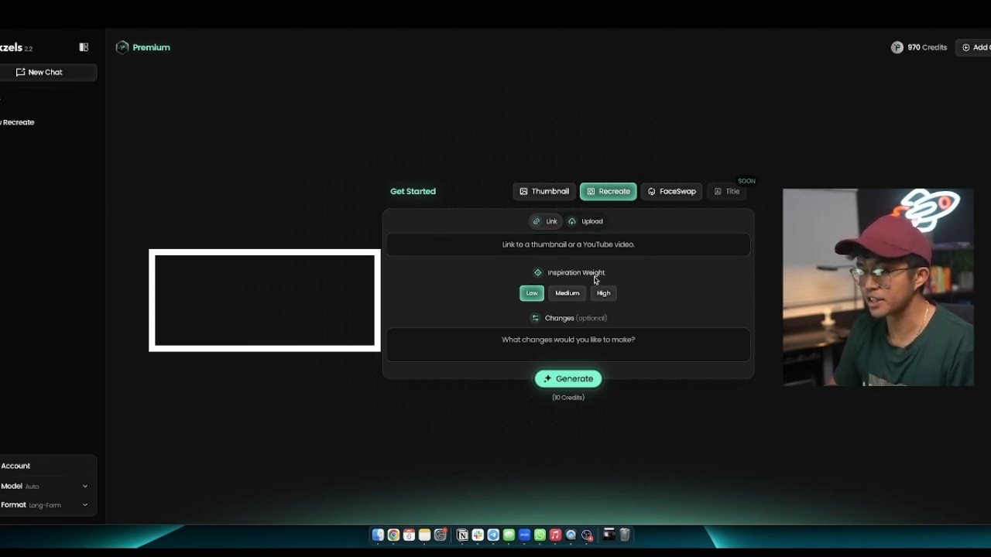
{"action": "mouse_move", "coordinate": [661, 276]}
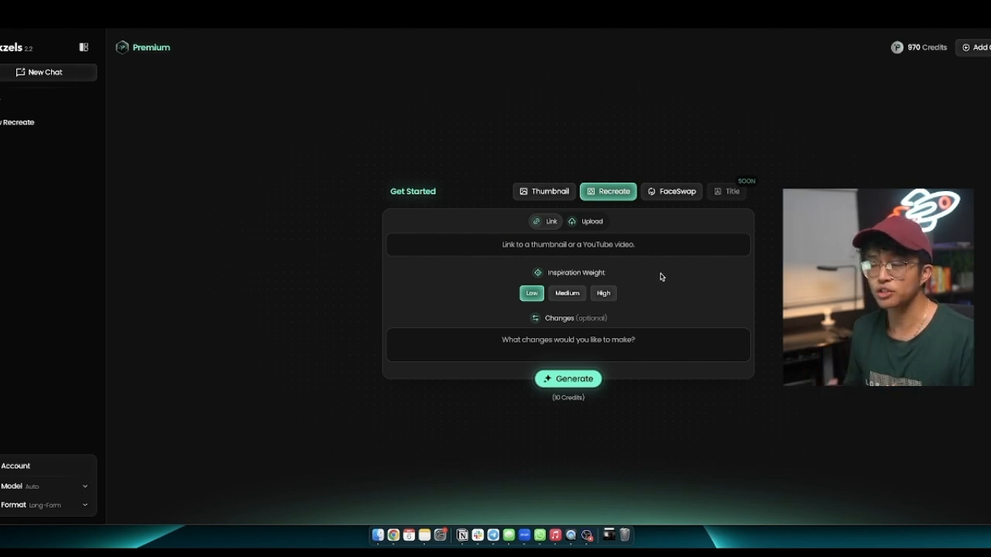
{"action": "left_click", "coordinate": [567, 245]}
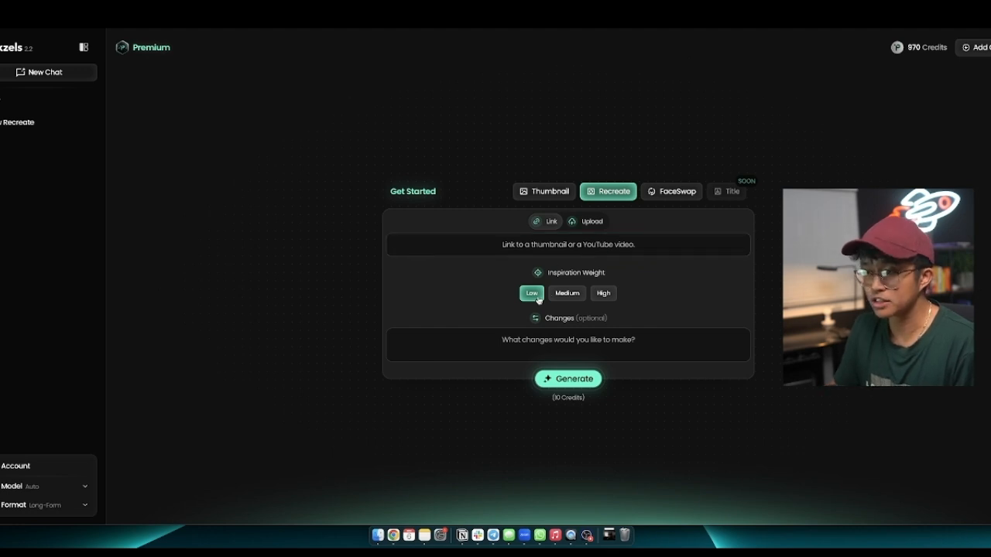
{"action": "left_click", "coordinate": [566, 293]}
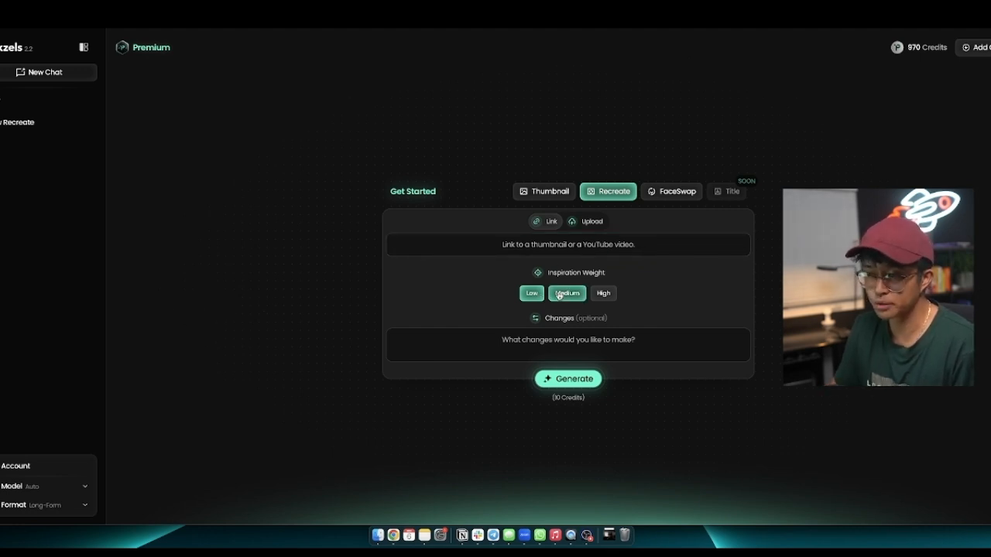
{"action": "left_click", "coordinate": [603, 292]}
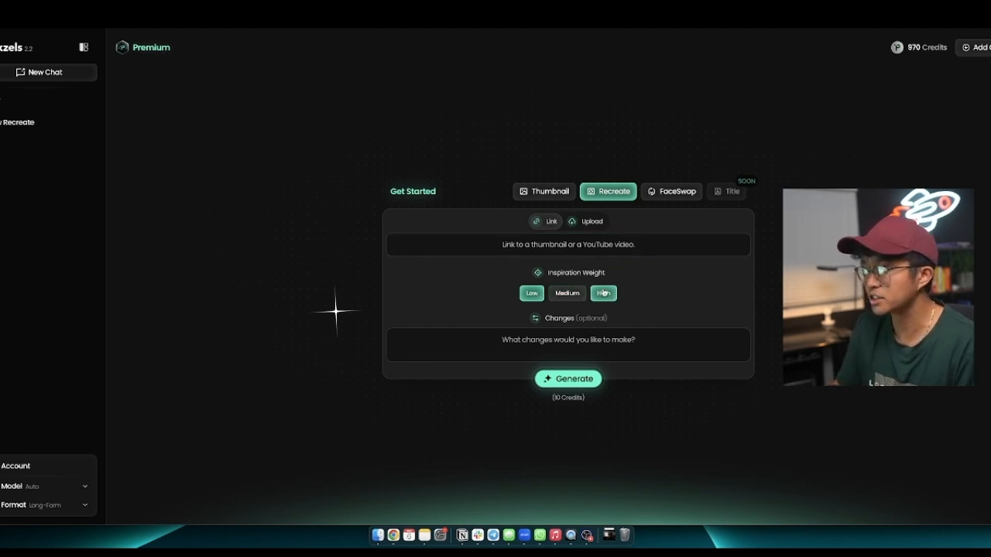
{"action": "left_click", "coordinate": [530, 293]}
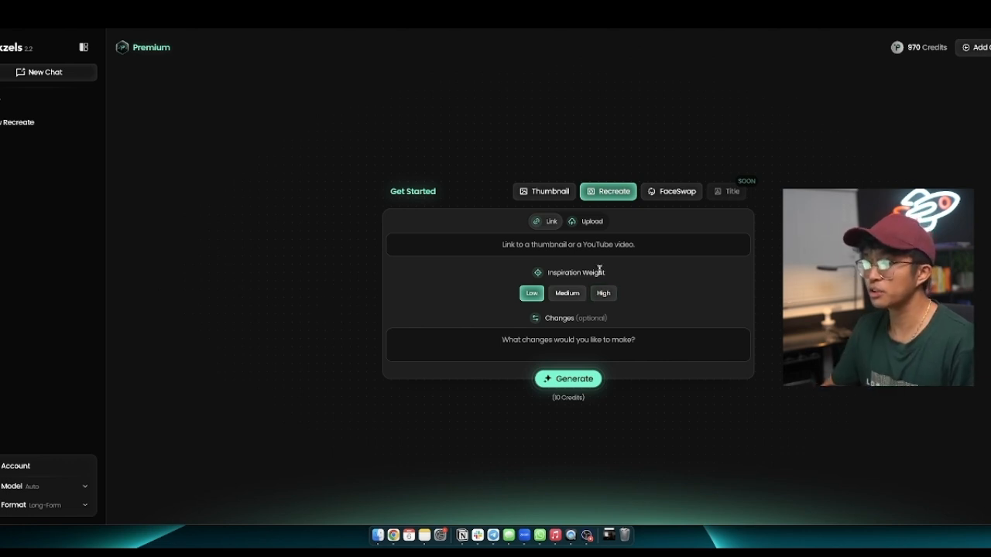
{"action": "mouse_move", "coordinate": [584, 283]}
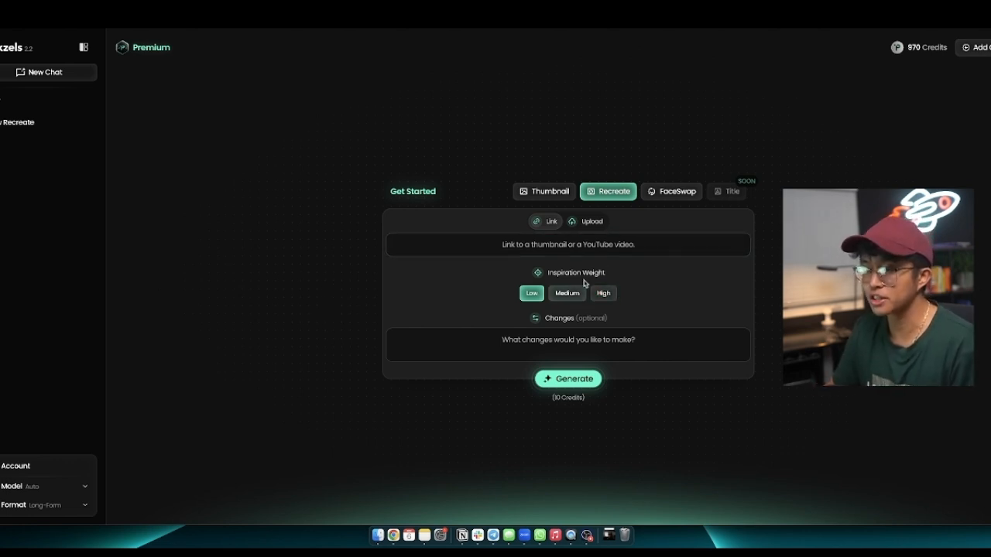
{"action": "left_click", "coordinate": [603, 293]}
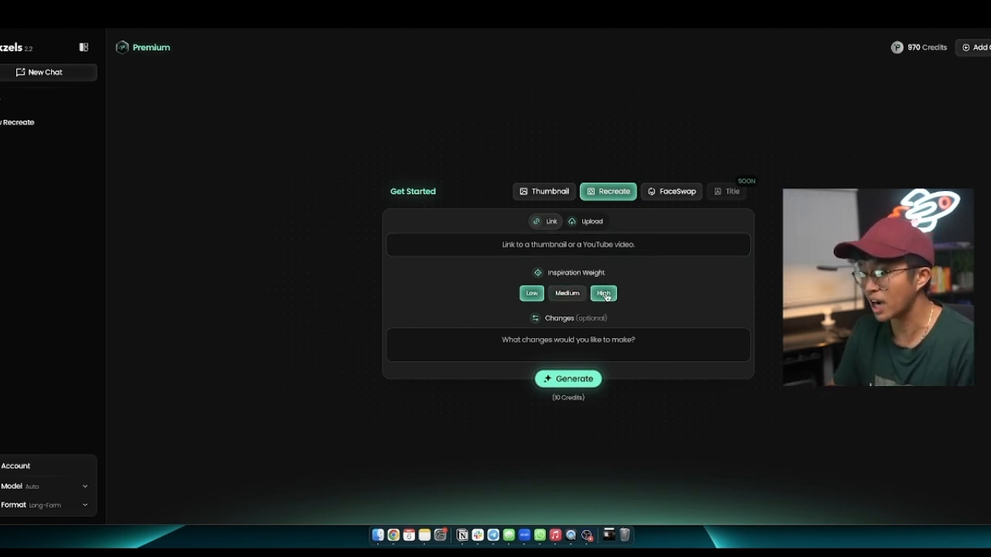
{"action": "left_click", "coordinate": [531, 293]}
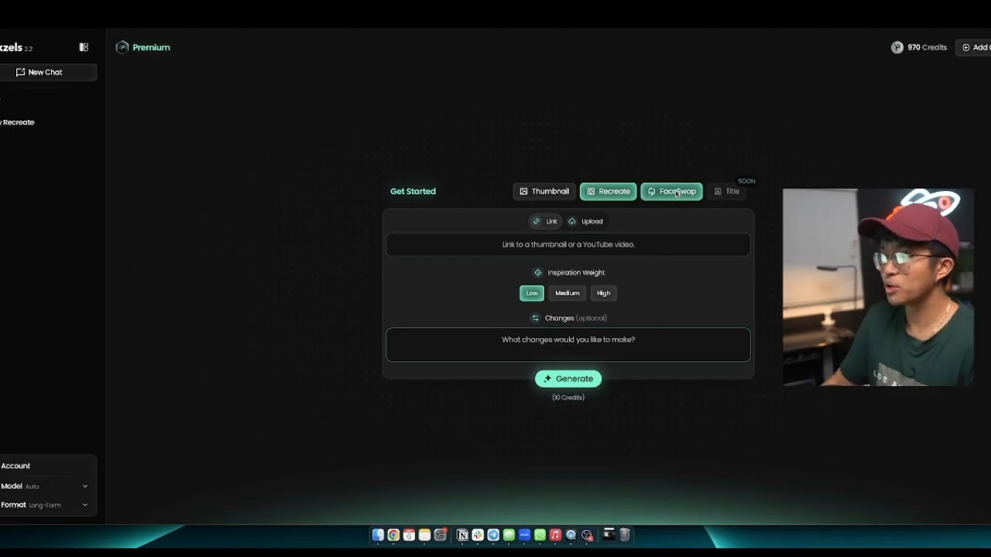
- View FaceSwap's Thumbnail and Face upload slots, then return to the pricing page
{"action": "left_click", "coordinate": [671, 192]}
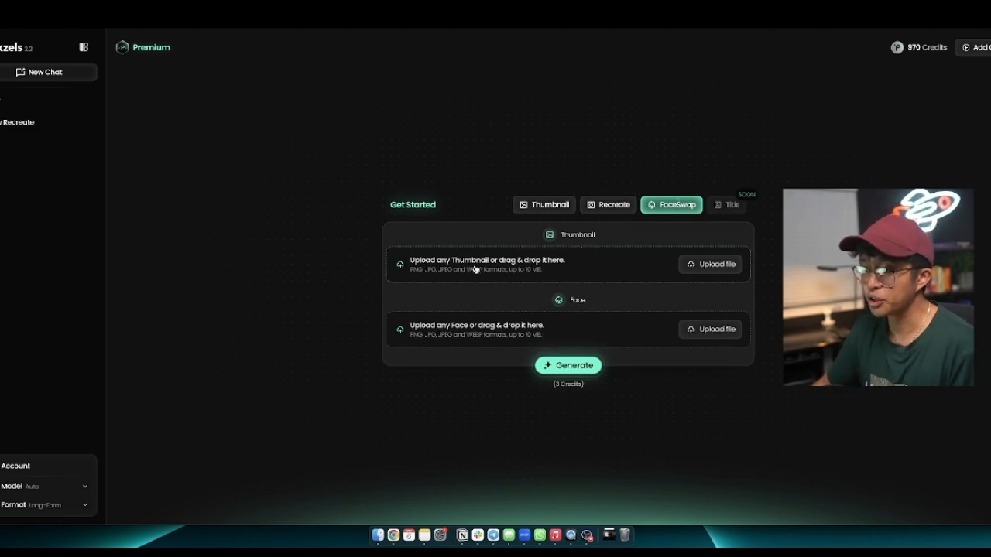
{"action": "mouse_move", "coordinate": [656, 262]}
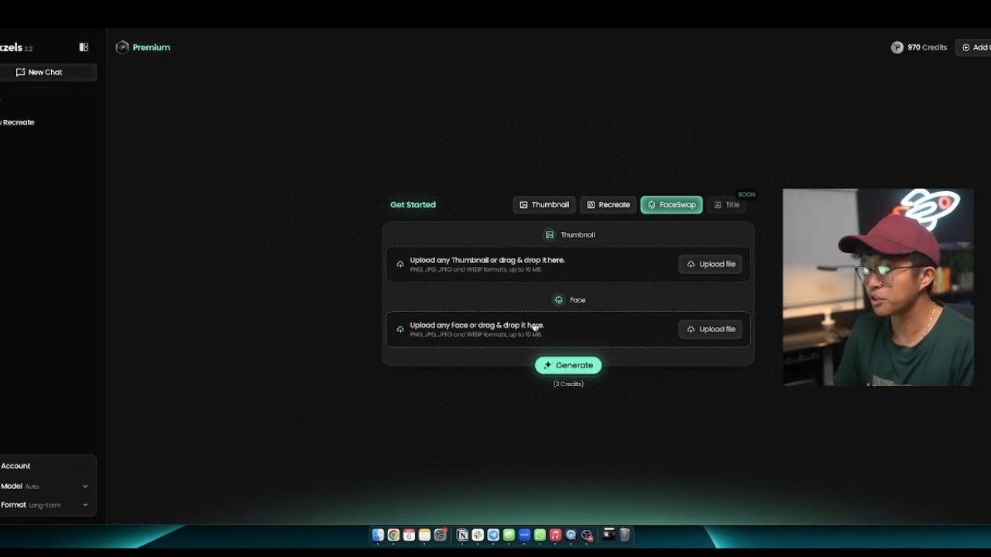
{"action": "mouse_move", "coordinate": [607, 315]}
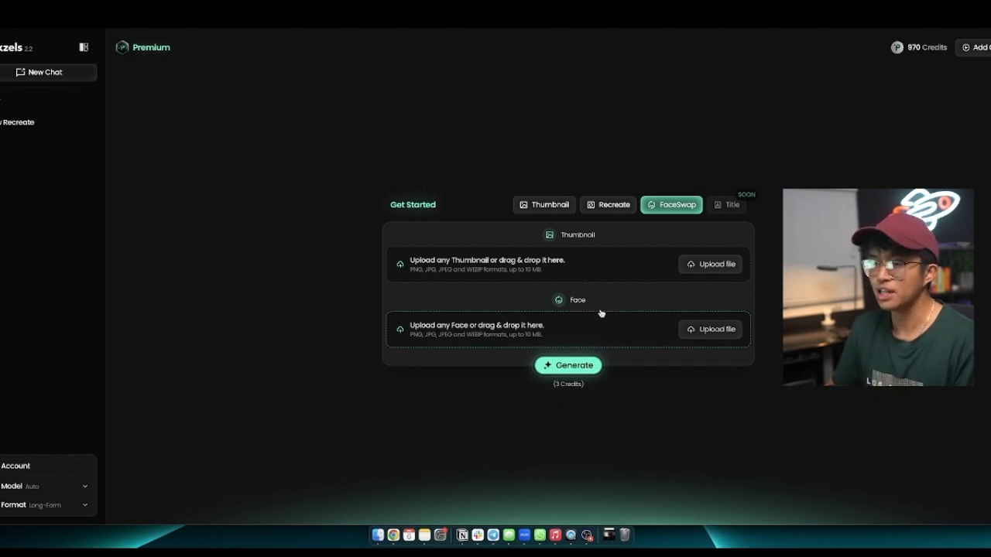
{"action": "mouse_move", "coordinate": [648, 257]}
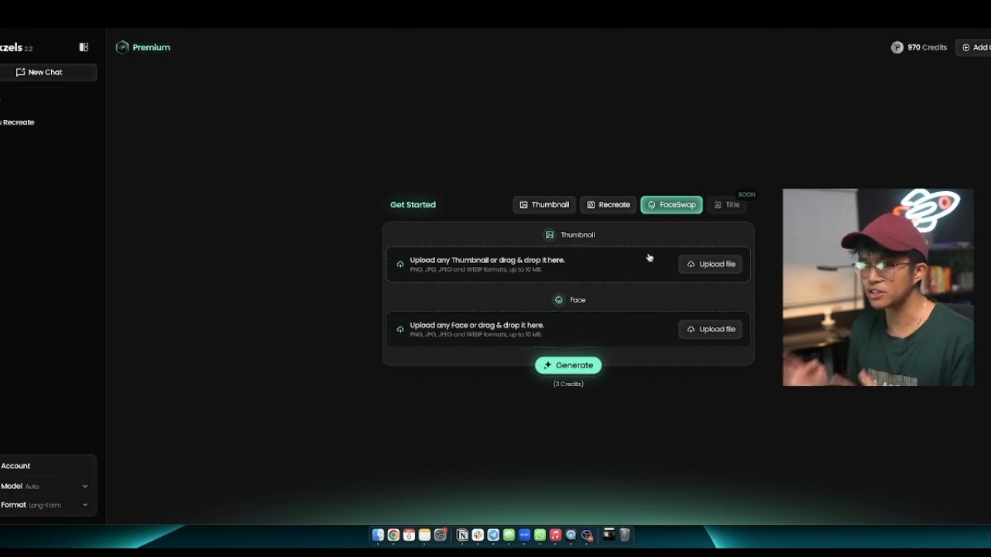
{"action": "mouse_move", "coordinate": [593, 255]}
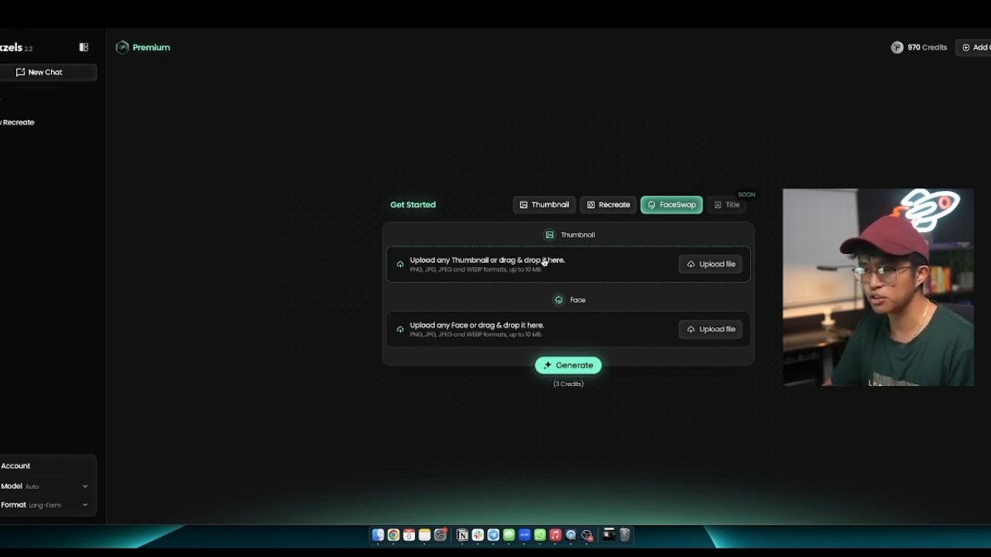
{"action": "left_click", "coordinate": [544, 204]}
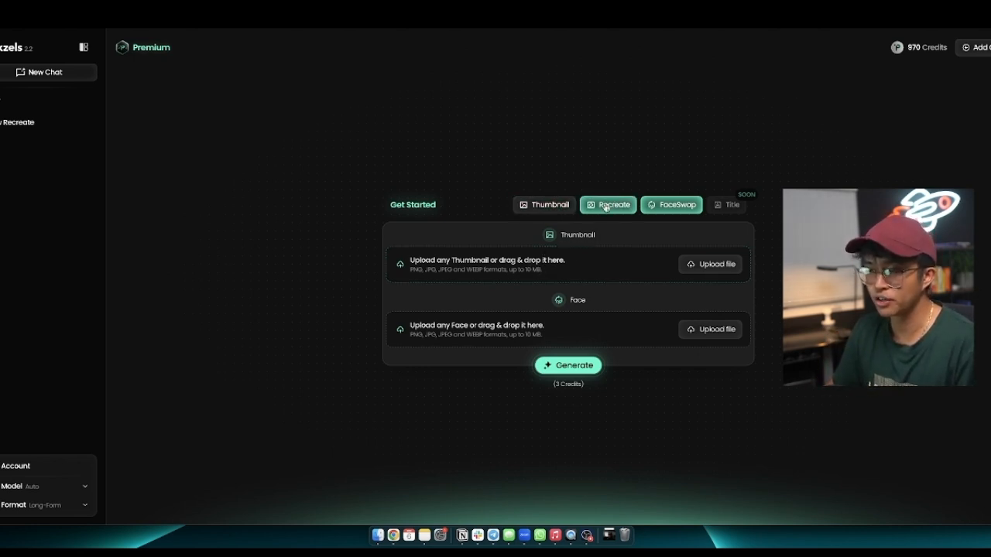
{"action": "left_click", "coordinate": [670, 205]}
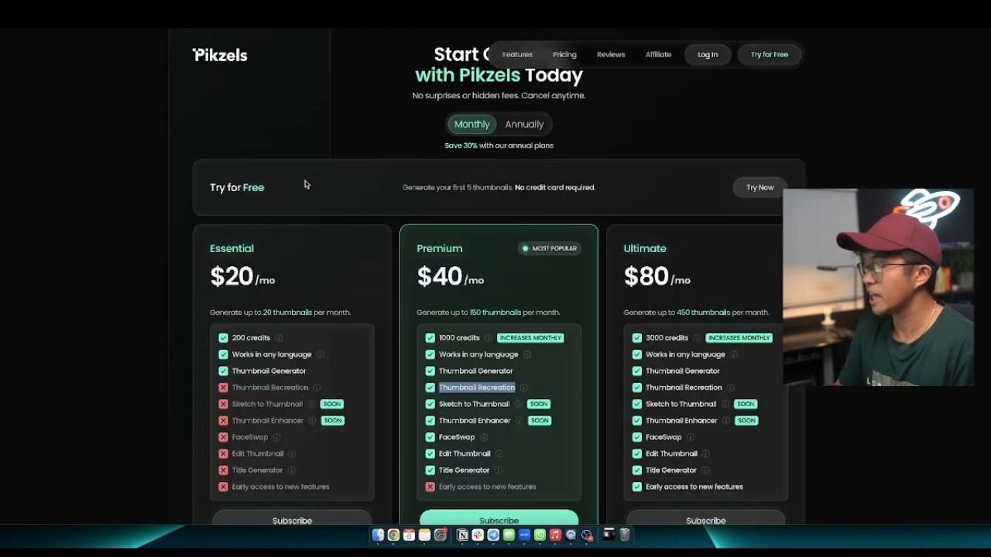
{"action": "mouse_move", "coordinate": [462, 465]}
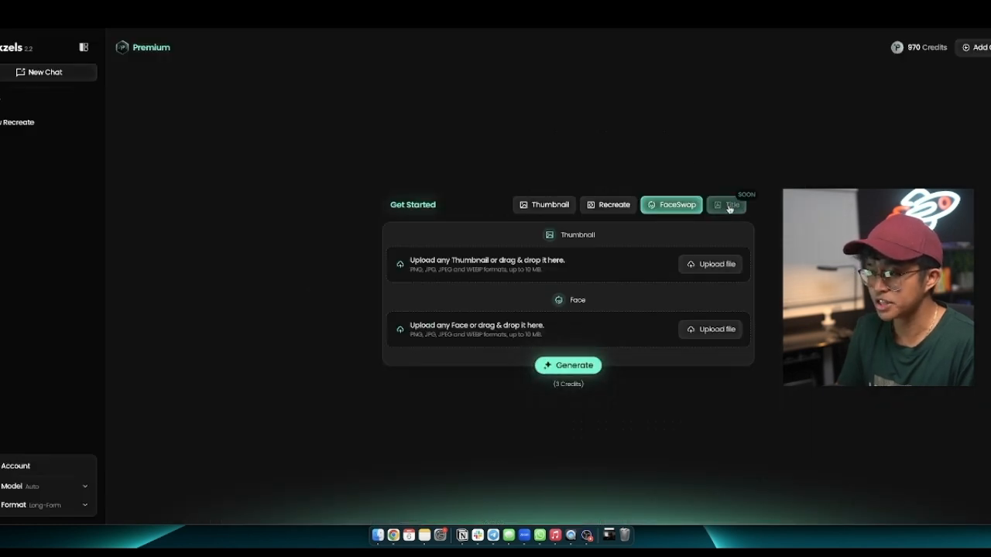
{"action": "mouse_move", "coordinate": [243, 83]}
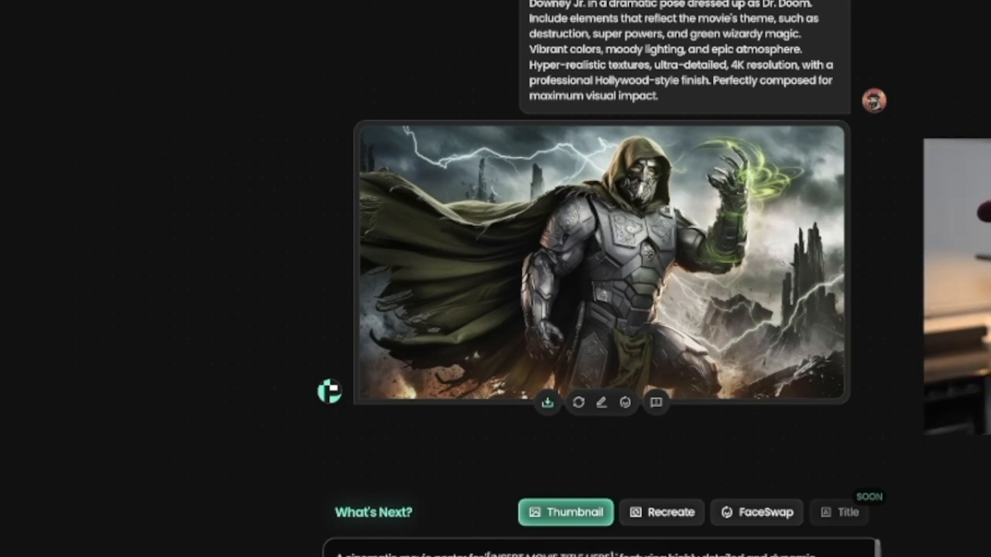
- Scroll down to view the generated Dr. Doom poster beneath its prompt
{"action": "scroll", "scroll_direction": "down", "scroll_amount": 3}
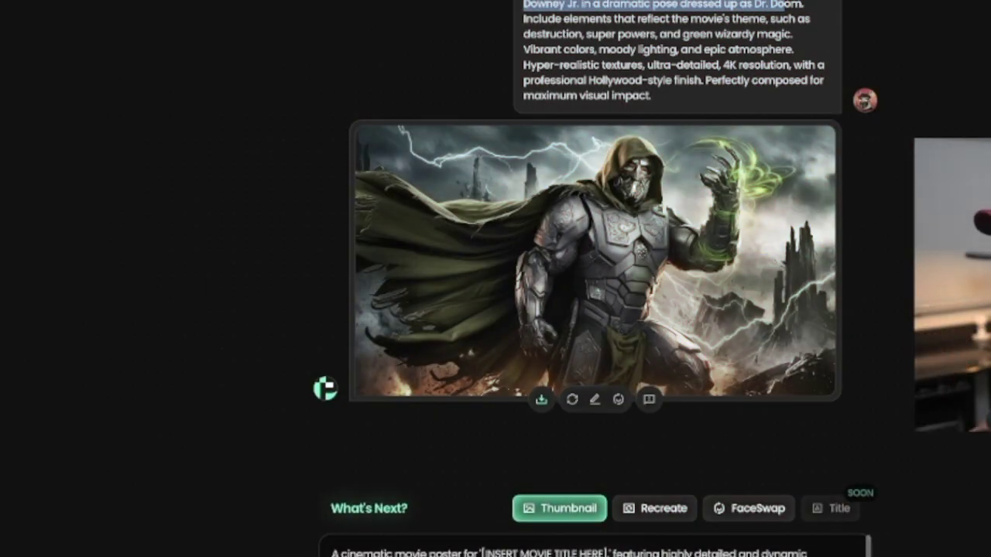
{"action": "mouse_move", "coordinate": [664, 281]}
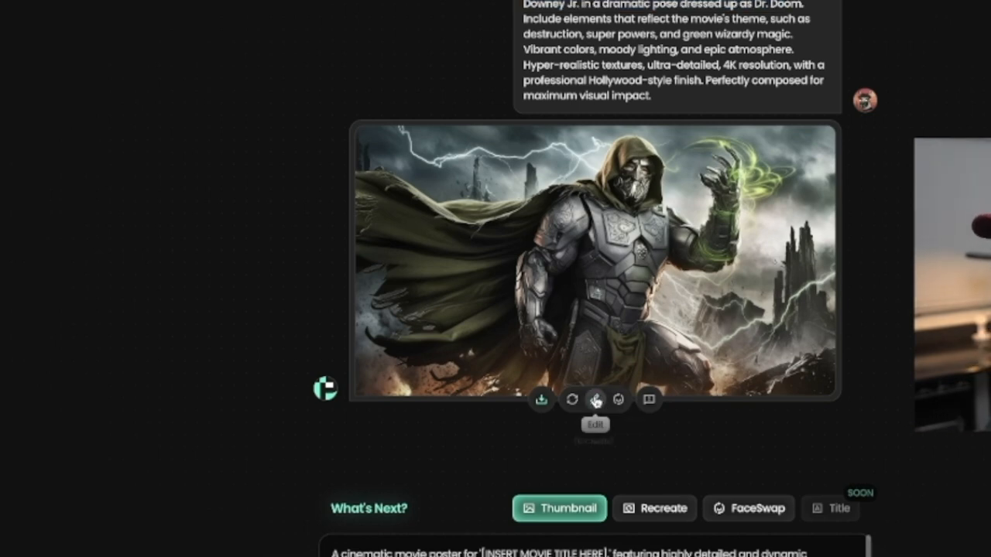
- Request the poster edit 'Make the colors more contrast and zoom in a bit more.' and generate
{"action": "left_click", "coordinate": [593, 424]}
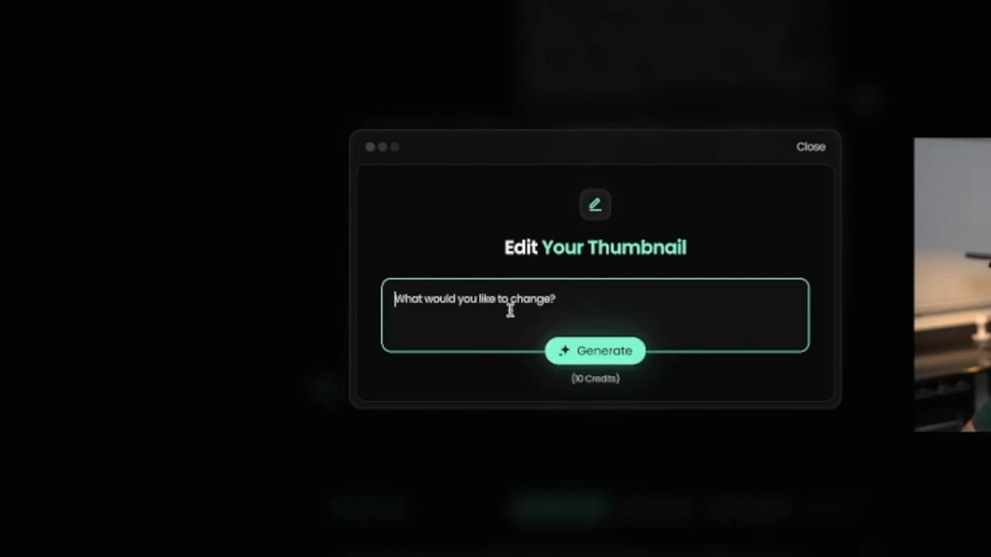
{"action": "type", "text": "Make the colors more con"}
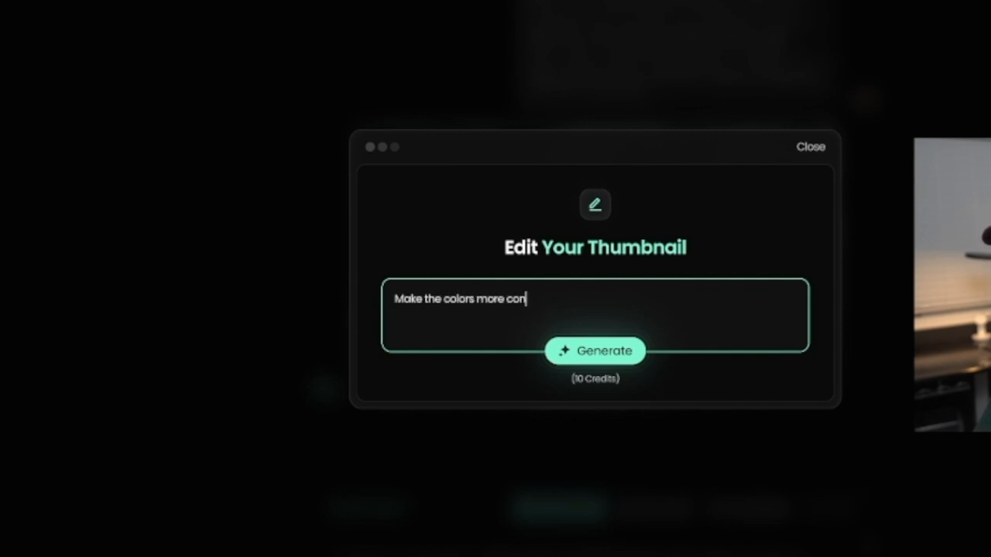
{"action": "type", "text": "trast and zoom in"}
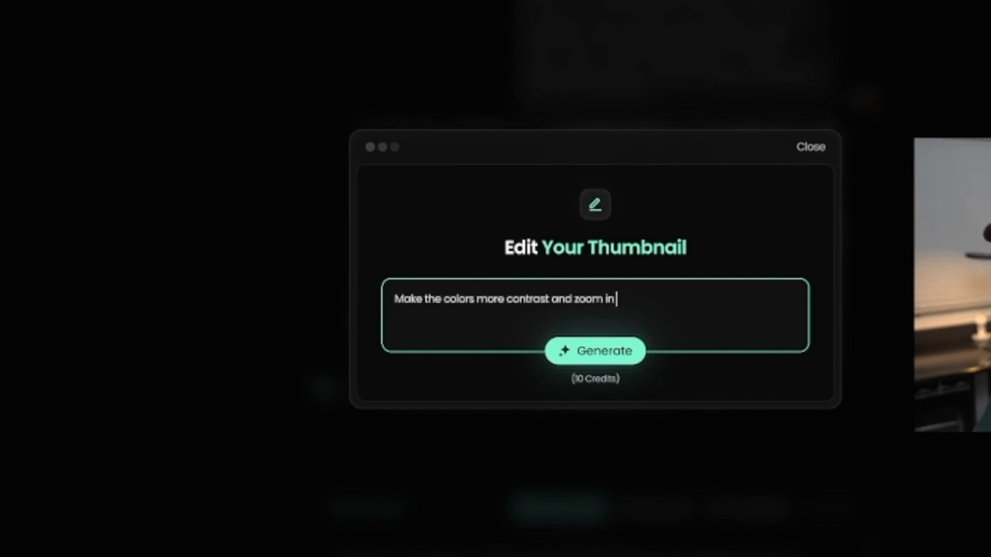
{"action": "type", "text": "a bit more."}
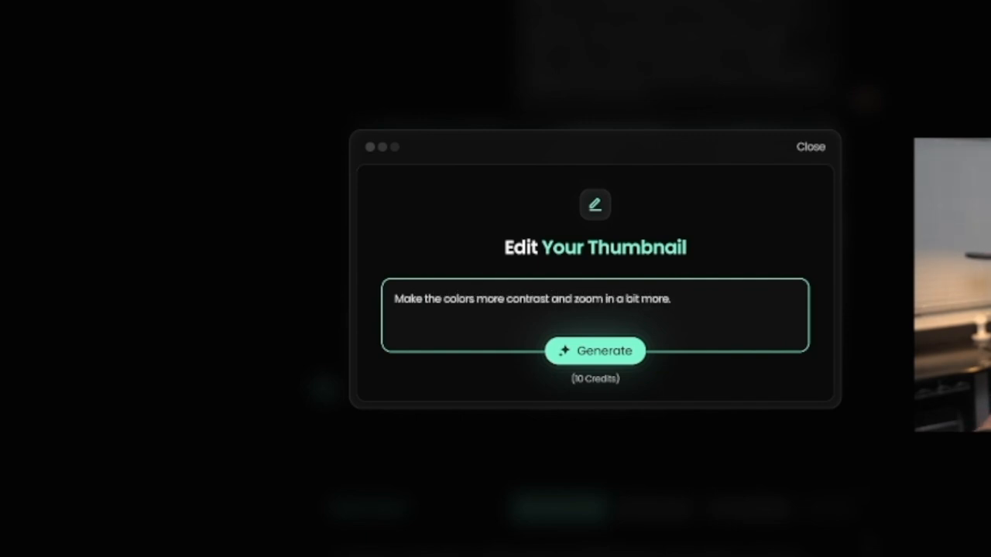
{"action": "left_click", "coordinate": [594, 350]}
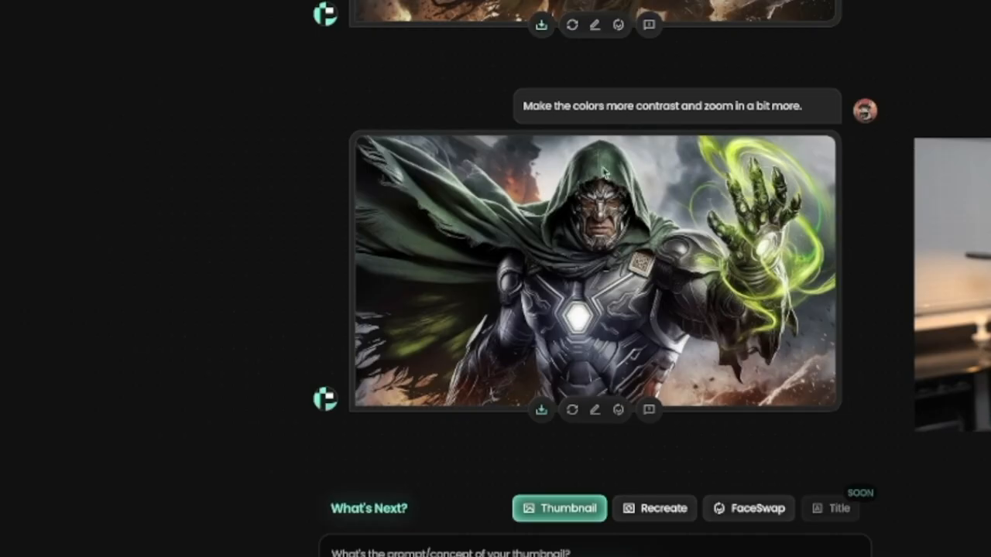
{"action": "scroll", "scroll_direction": "down", "scroll_amount": 3}
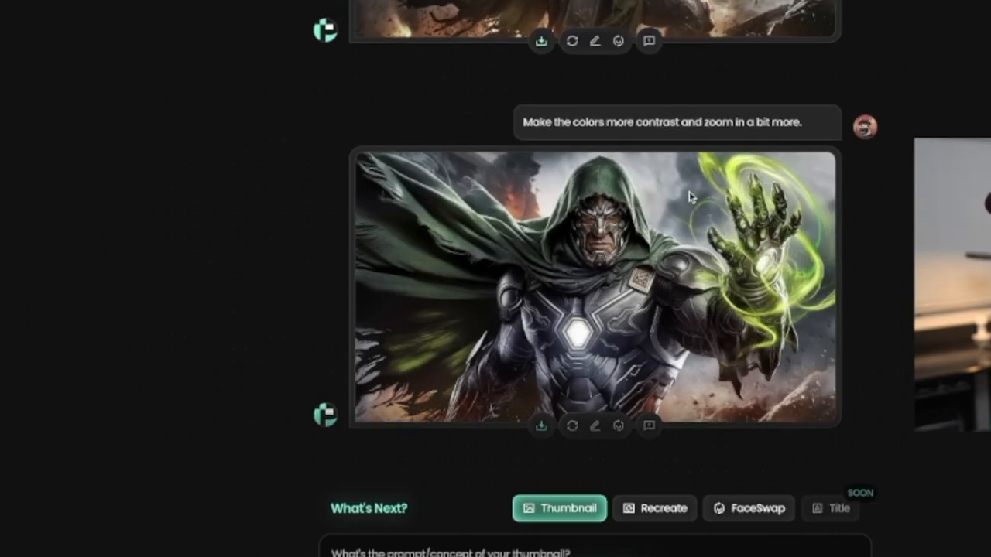
{"action": "scroll", "scroll_direction": "down", "scroll_amount": 3}
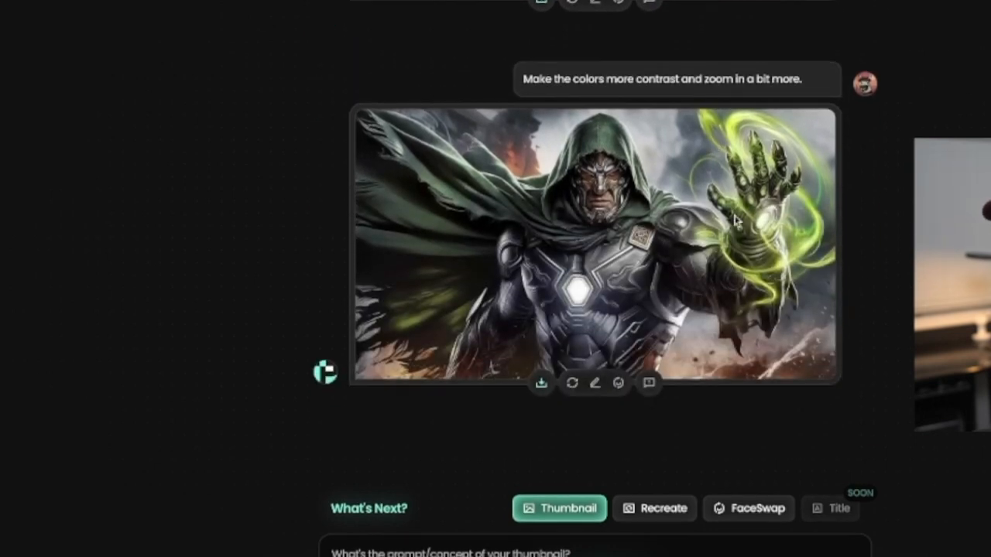
{"action": "mouse_move", "coordinate": [770, 213]}
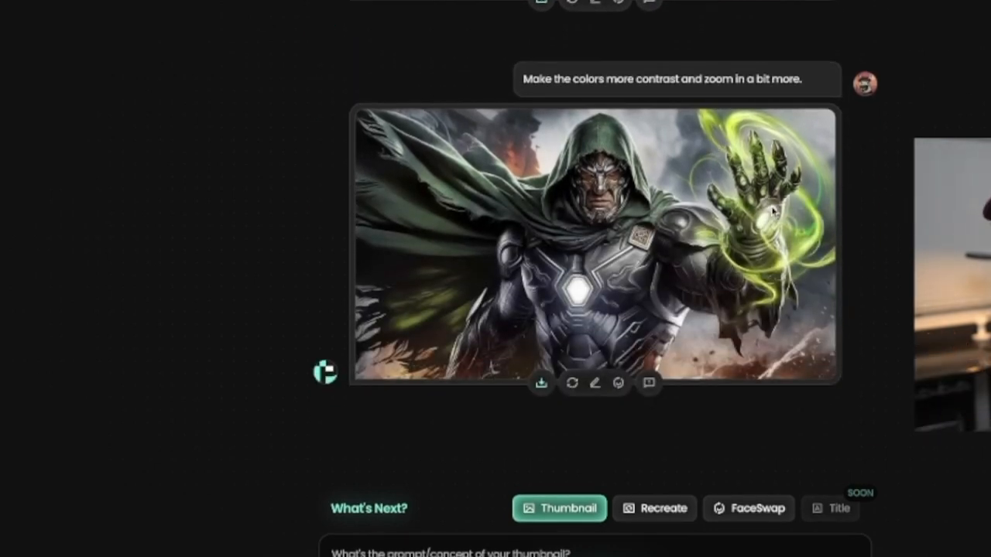
{"action": "mouse_move", "coordinate": [873, 192]}
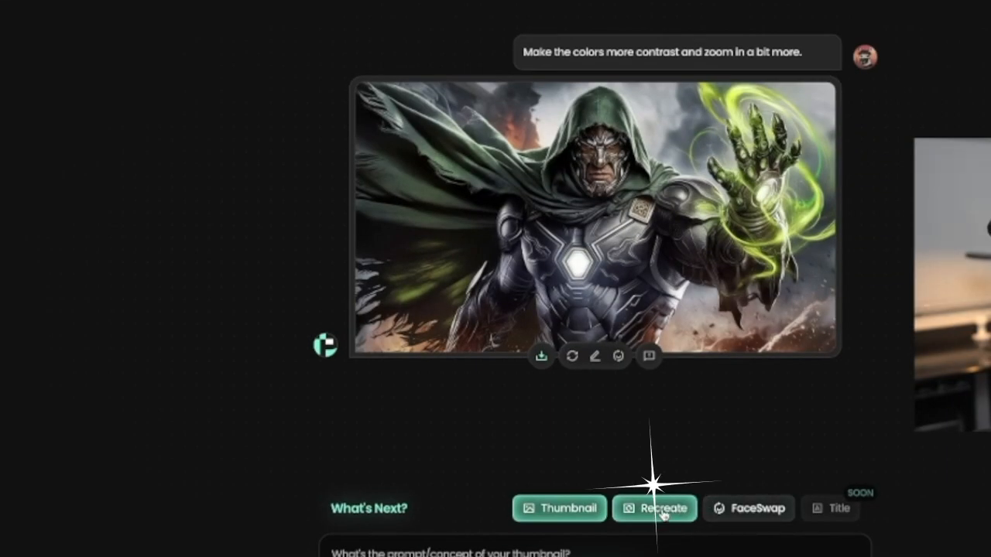
- Open the Recreate panel under What's Next? beneath the Dr. Doom thumbnail
{"action": "left_click", "coordinate": [654, 508]}
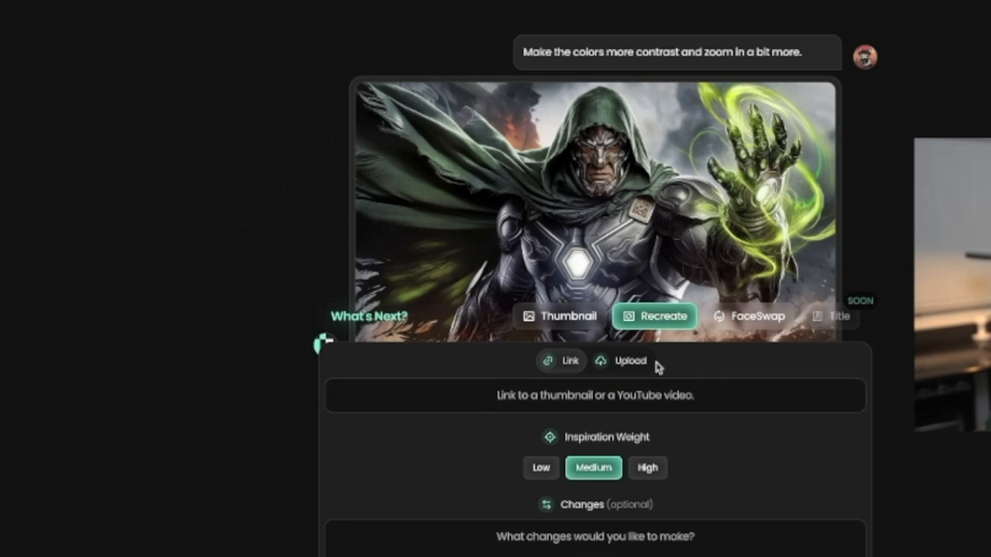
{"action": "mouse_move", "coordinate": [368, 441]}
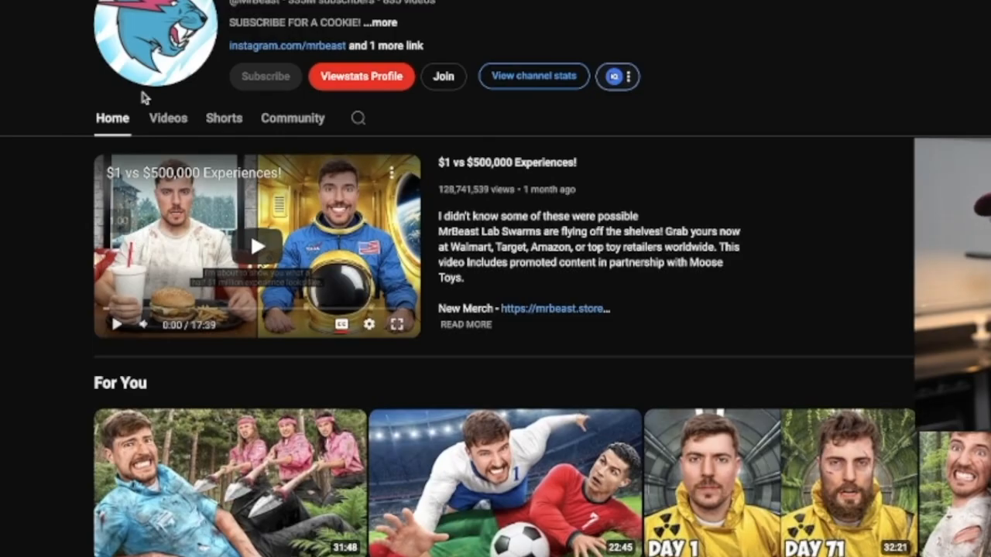
- Show MrBeast's Videos tab and scroll through the video thumbnails
{"action": "left_click", "coordinate": [168, 118]}
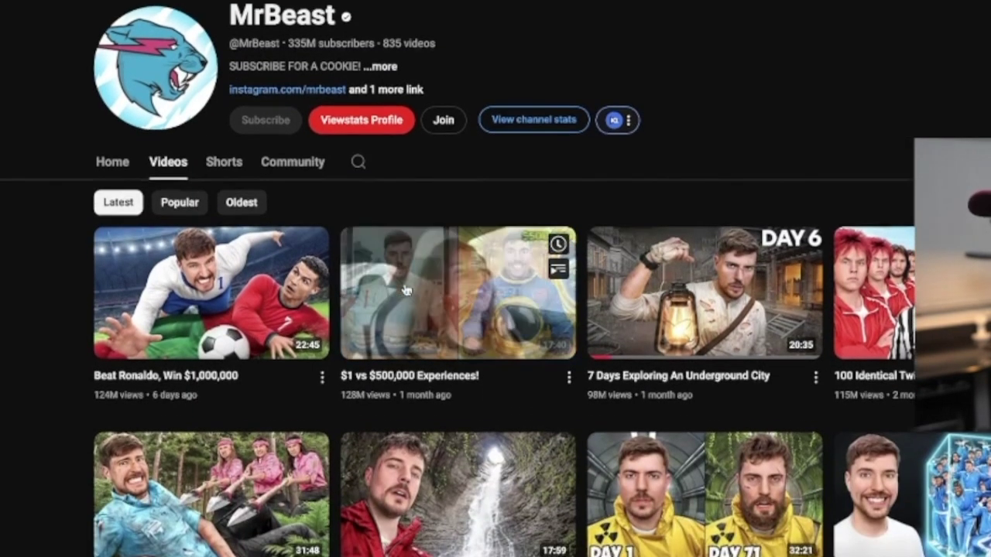
{"action": "scroll", "scroll_direction": "down", "scroll_amount": 3}
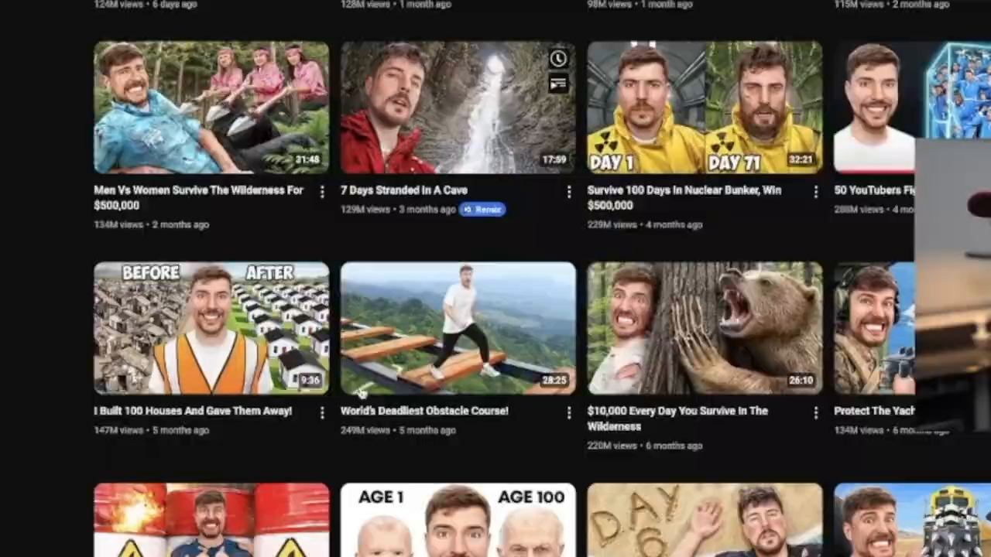
{"action": "scroll", "scroll_direction": "down", "scroll_amount": 3}
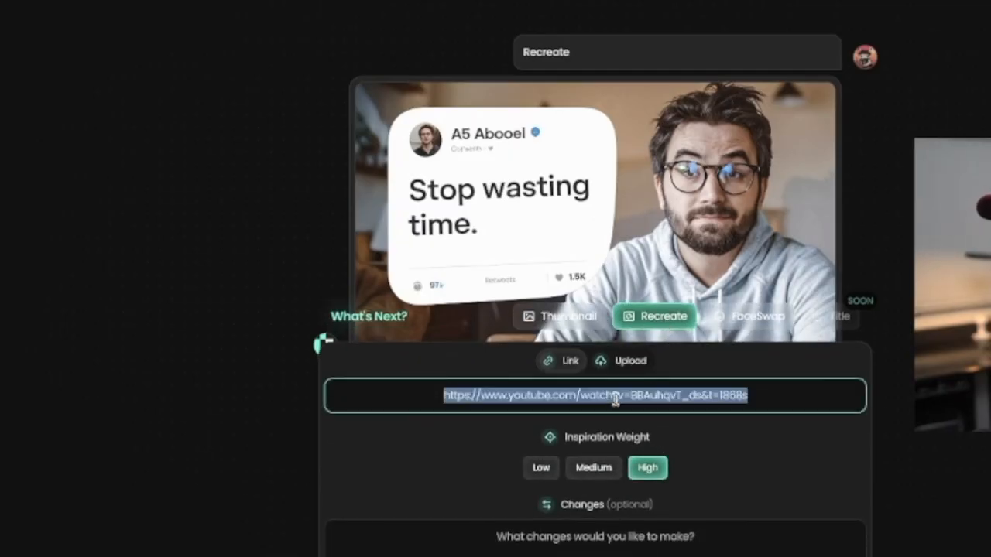
{"action": "type", "text": "https://www.youtube.com/watch?v=mKdjycj-7eE"}
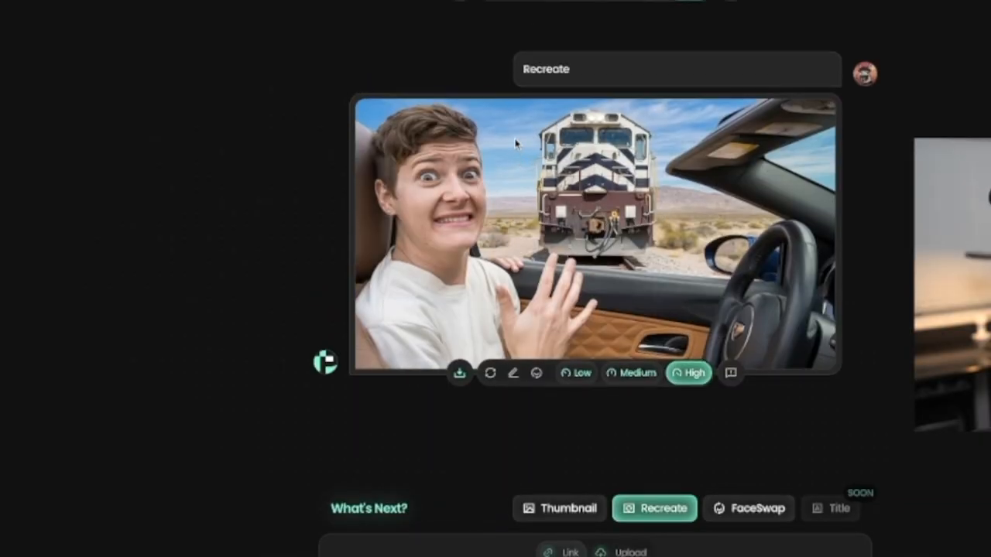
{"action": "mouse_move", "coordinate": [648, 241]}
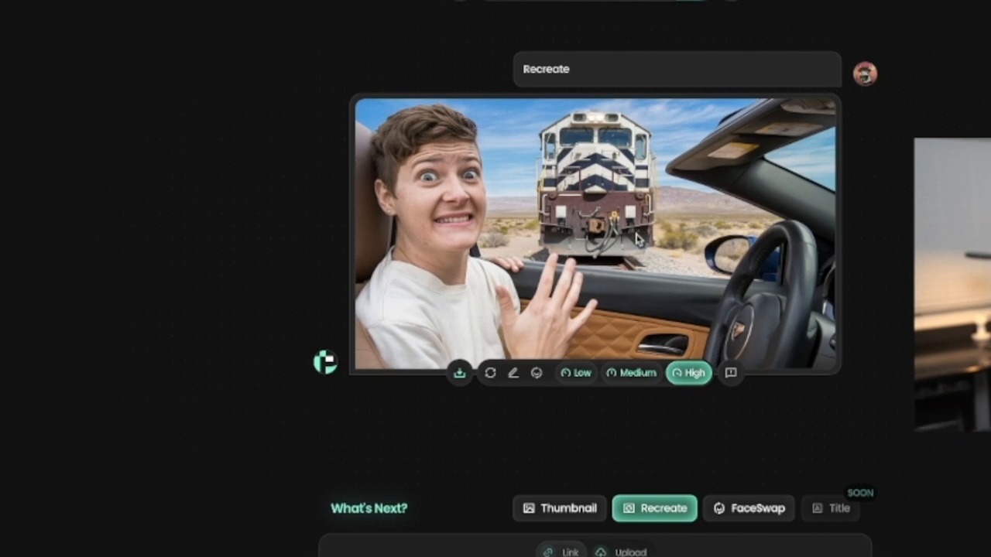
{"action": "mouse_move", "coordinate": [536, 219]}
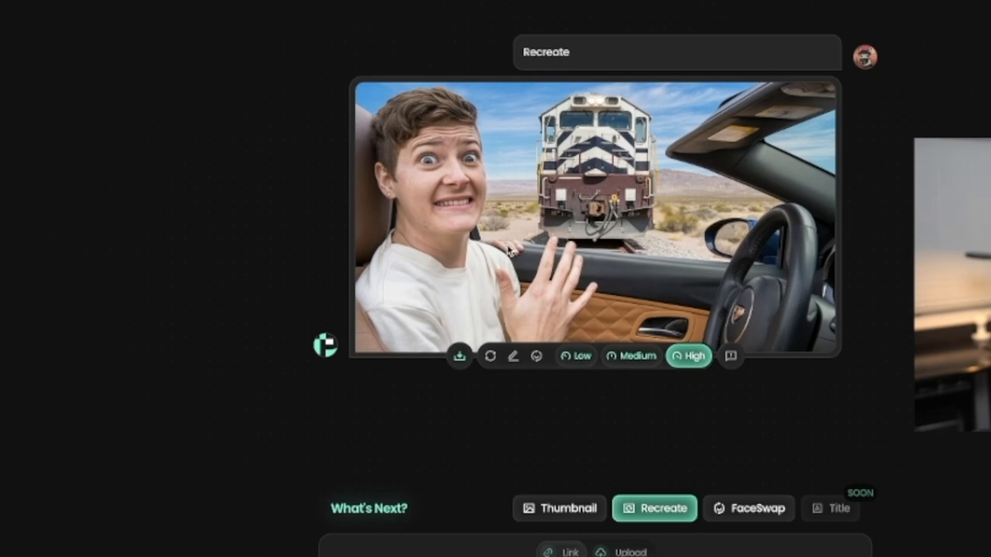
{"action": "left_click", "coordinate": [653, 508]}
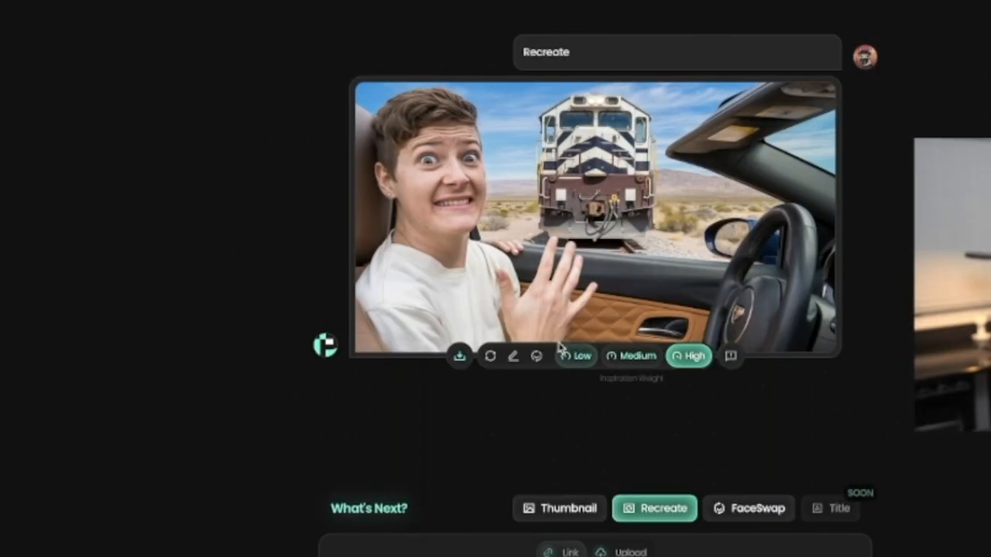
{"action": "mouse_move", "coordinate": [490, 356]}
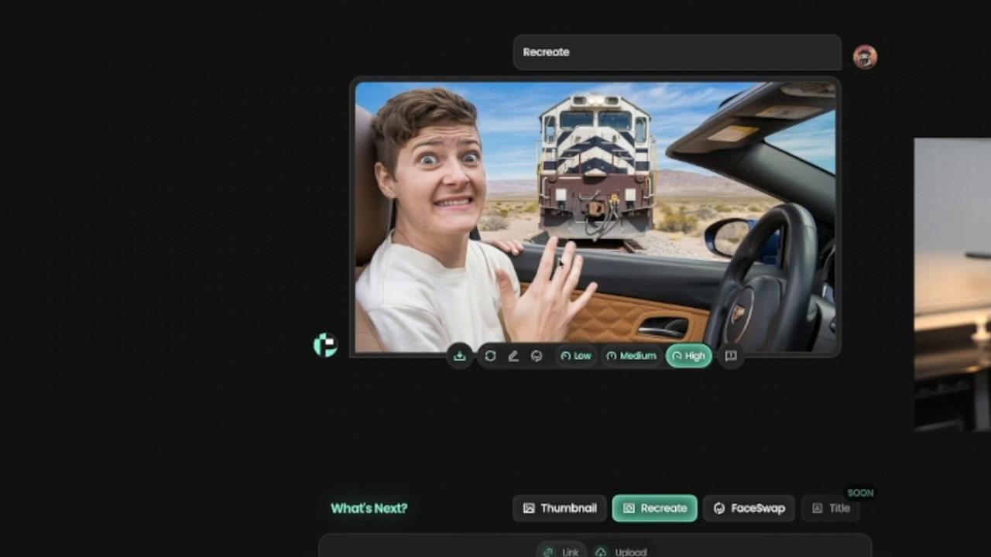
{"action": "mouse_move", "coordinate": [513, 356]}
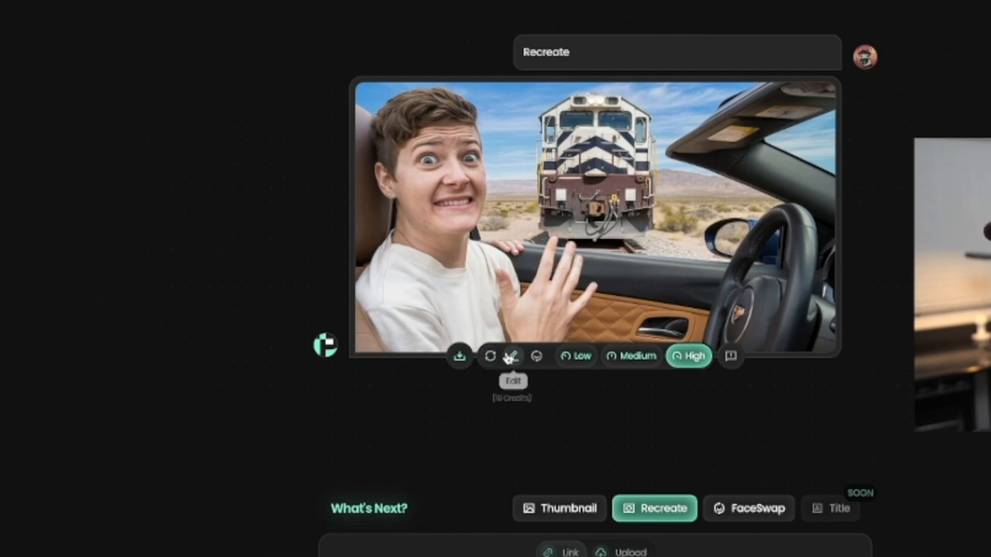
- Open the recreated thumbnail's edit request, then close it without changes
{"action": "left_click", "coordinate": [509, 356]}
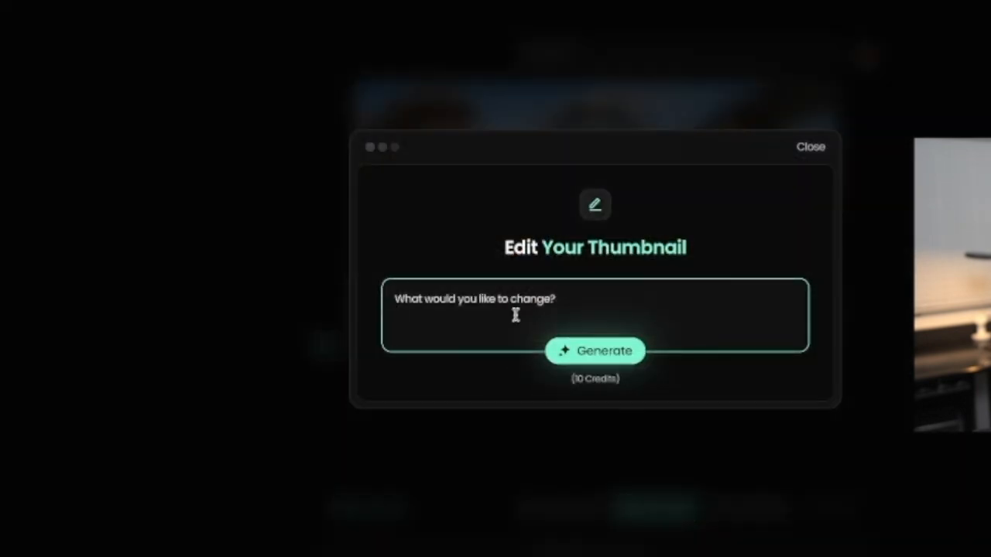
{"action": "mouse_move", "coordinate": [492, 299]}
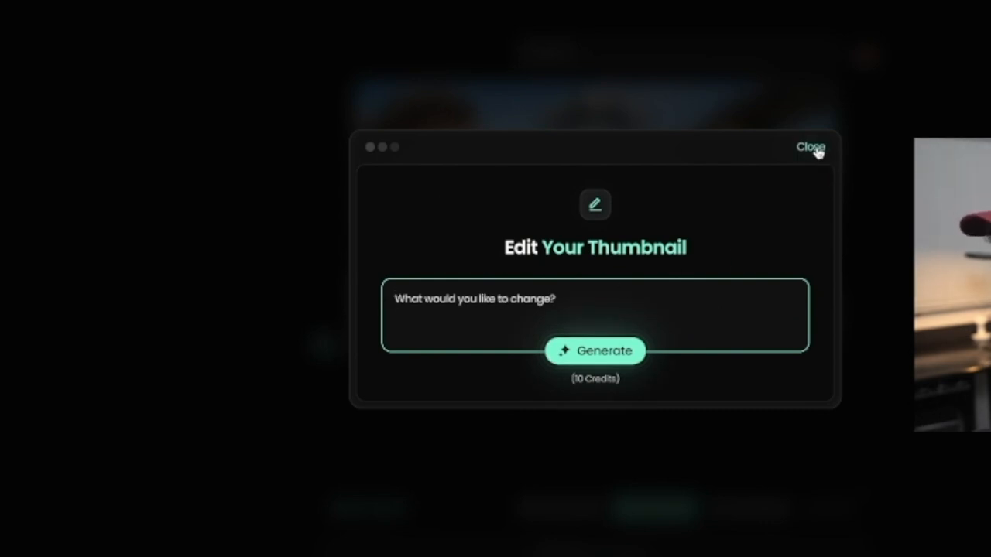
{"action": "left_click", "coordinate": [810, 147]}
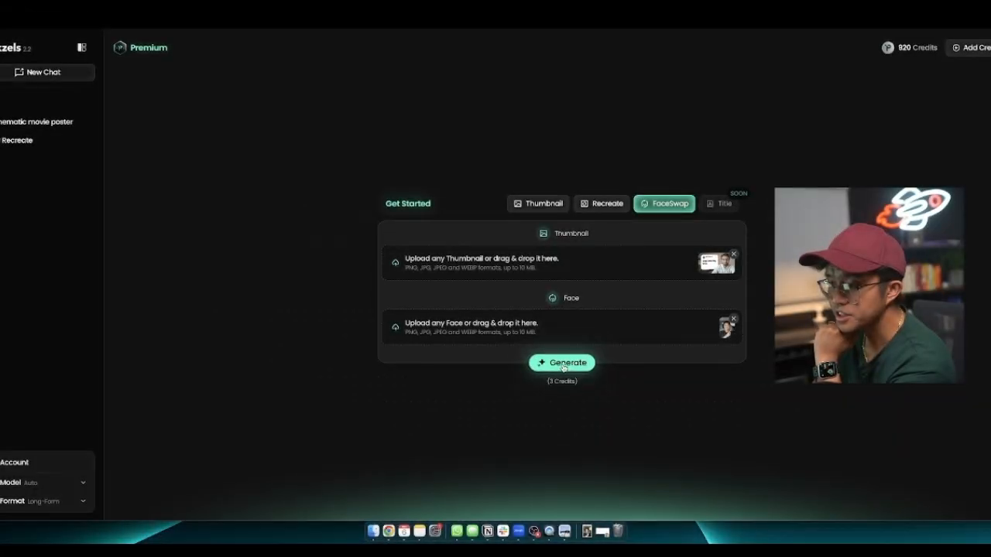
- Generate the face swap from the uploaded thumbnail and face image
{"action": "left_click", "coordinate": [561, 362]}
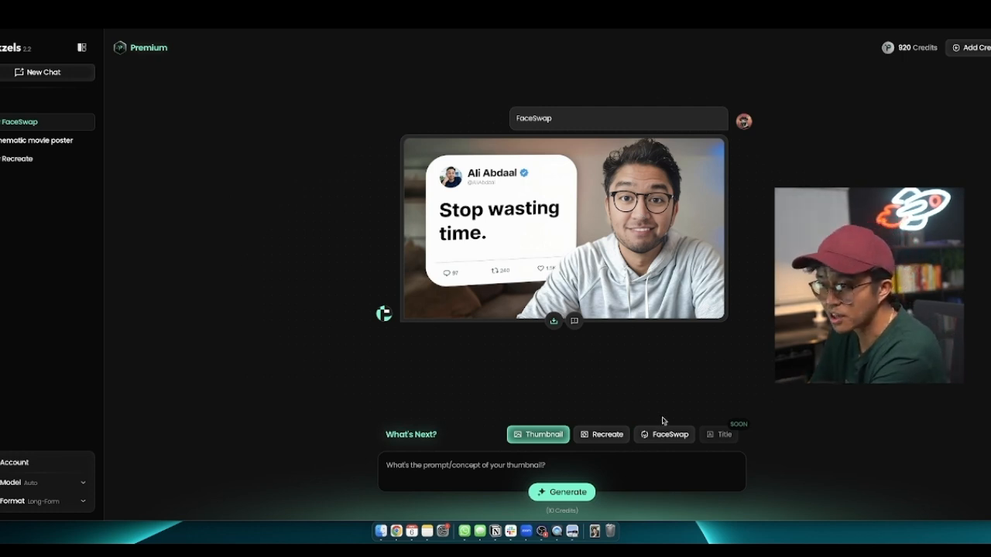
{"action": "mouse_move", "coordinate": [722, 383]}
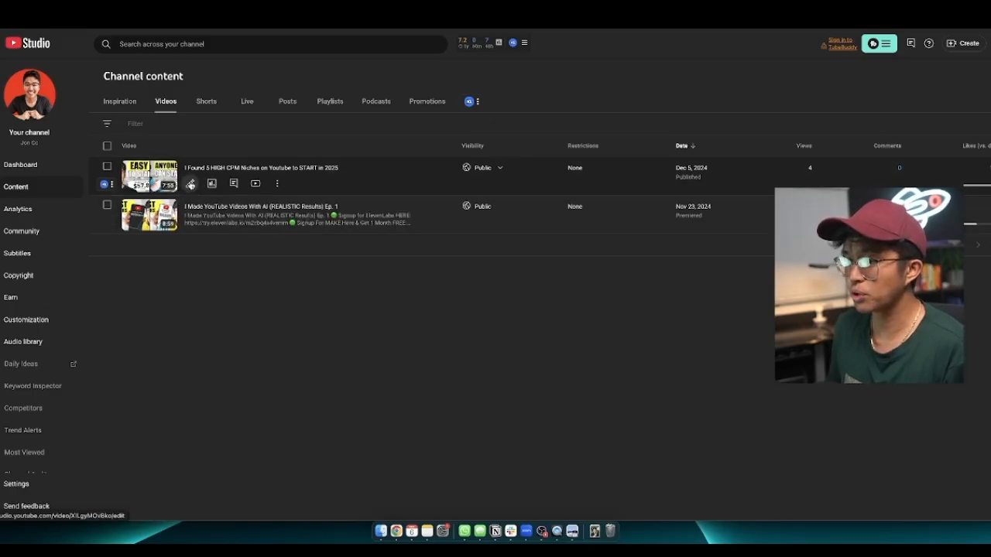
- Open the high CPM niches video's details and show its thumbnail test options
{"action": "left_click", "coordinate": [191, 183]}
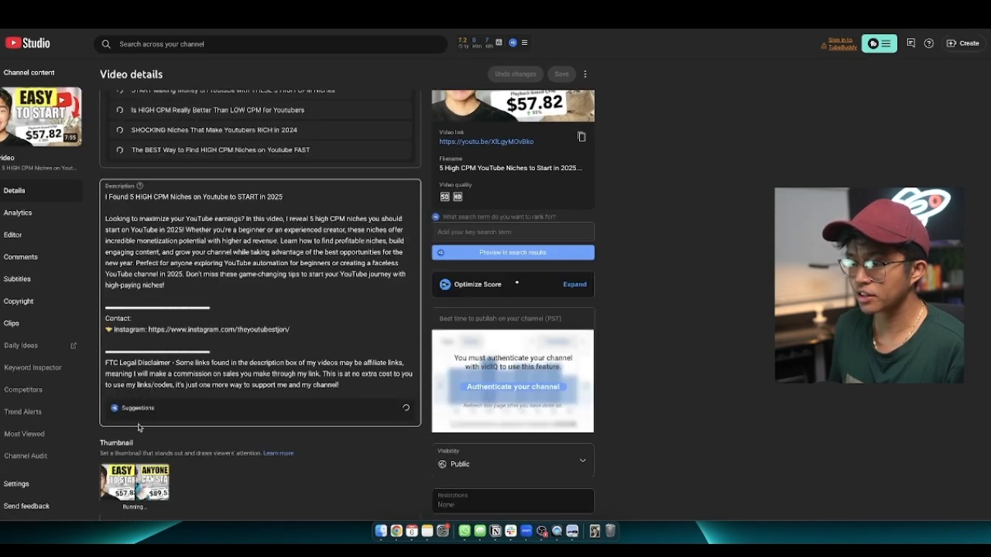
{"action": "scroll", "scroll_direction": "down", "scroll_amount": 3}
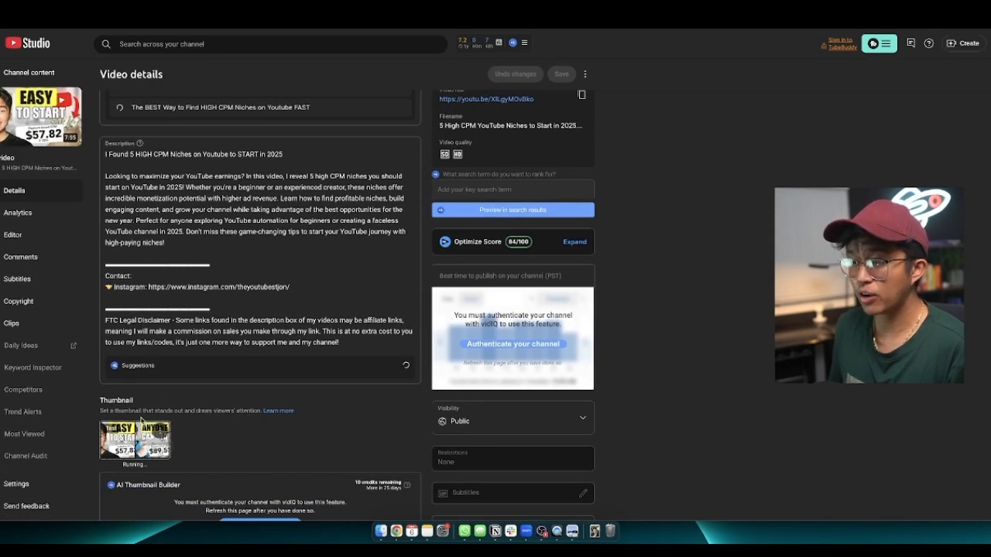
{"action": "left_click", "coordinate": [134, 439]}
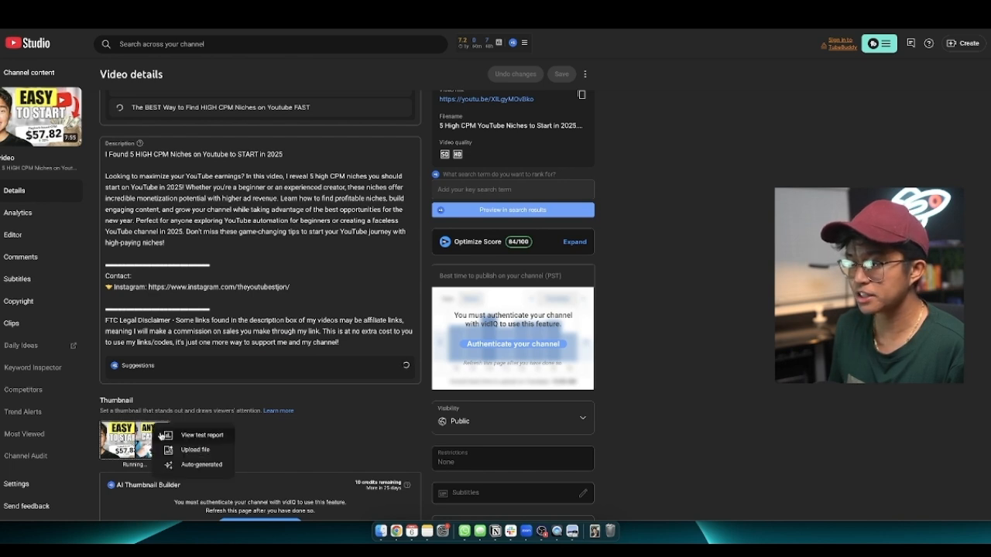
{"action": "mouse_move", "coordinate": [267, 438]}
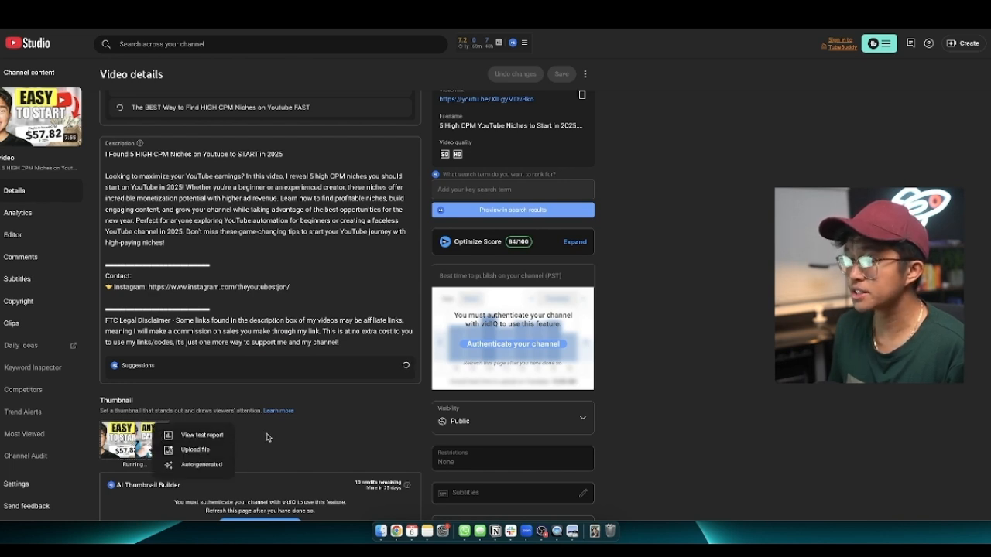